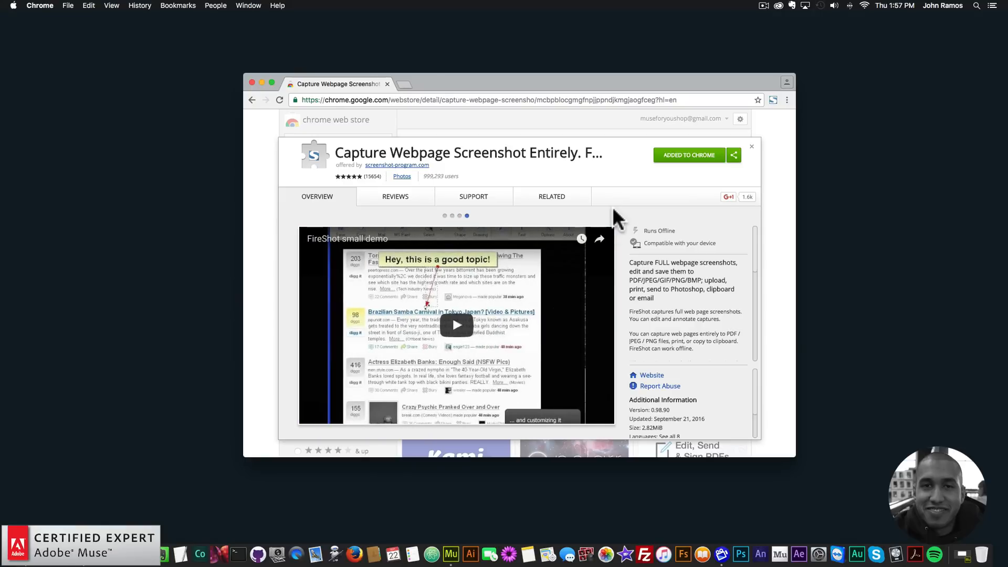
# Step: Browse through the FireShot extension's preview slides on its Chrome Web Store page
pyautogui.click(444, 216)
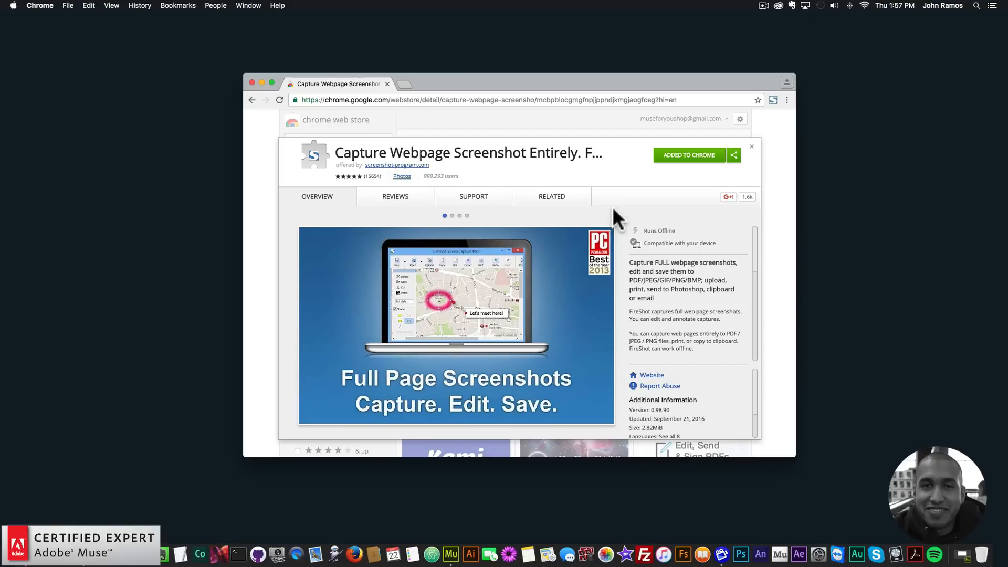
pyautogui.click(452, 217)
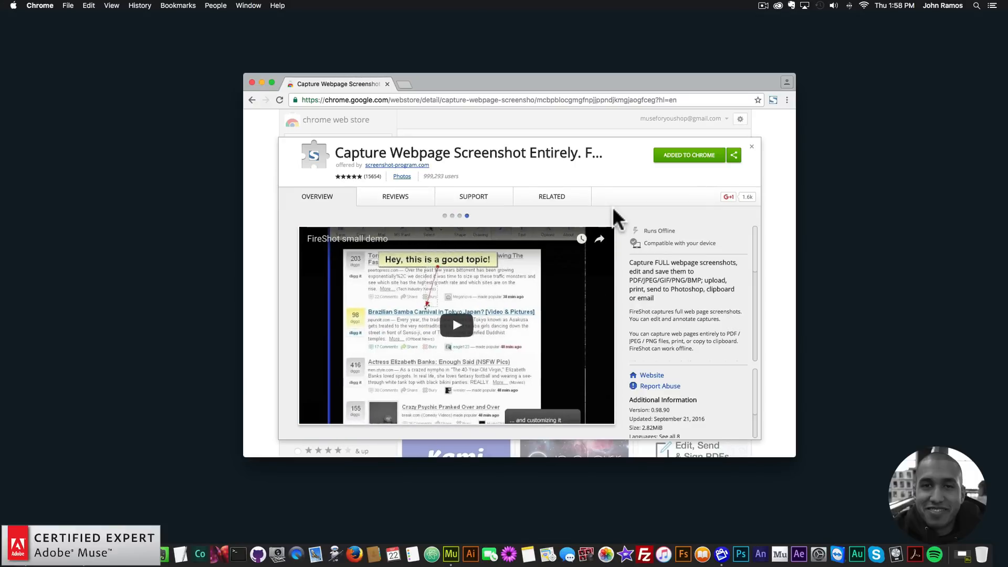
pyautogui.moveTo(640, 195)
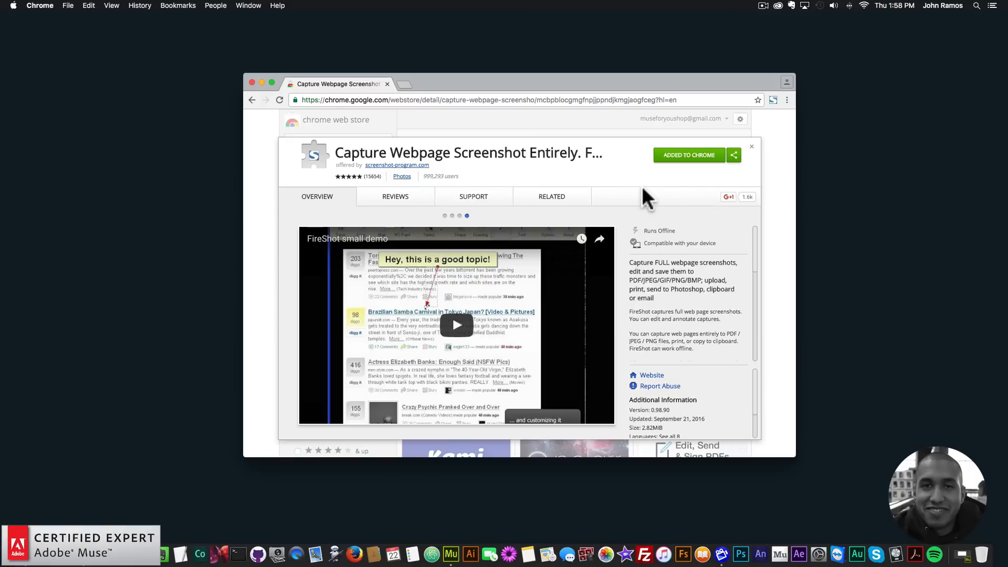
pyautogui.moveTo(691, 164)
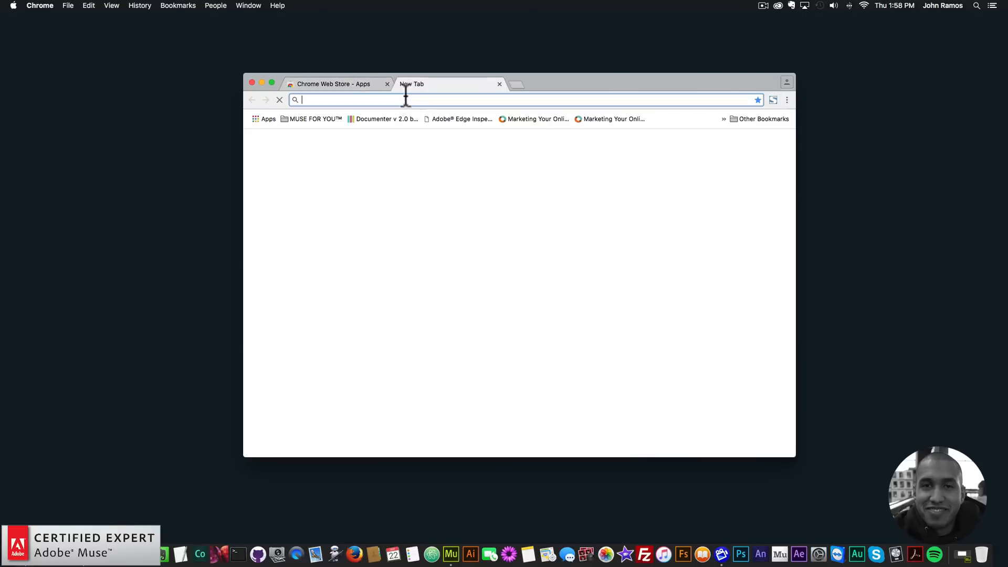
# Step: Go to awwwards.com and open the Holzweiler site from the Trending Sites list
pyautogui.write('awwwards.com')
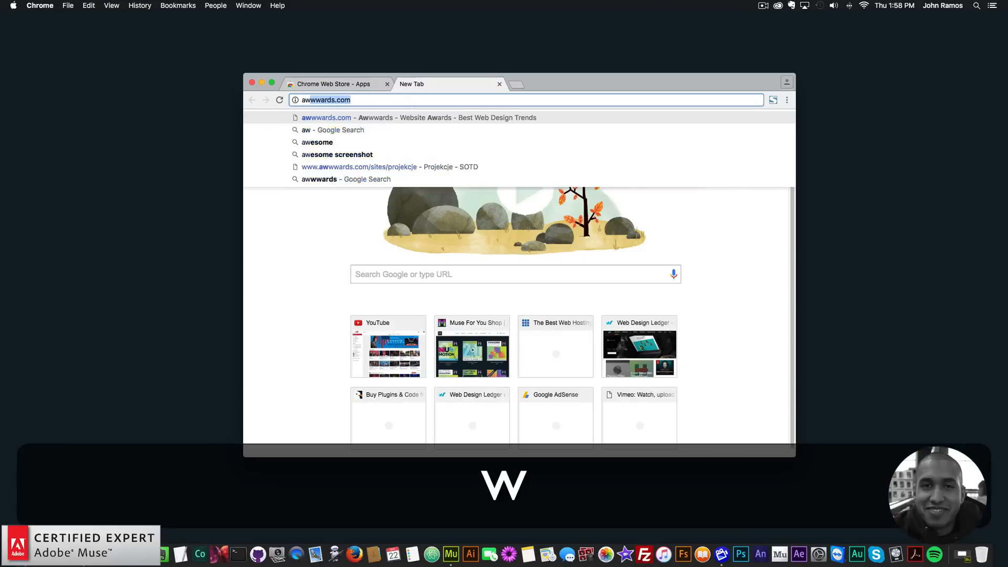
pyautogui.click(326, 118)
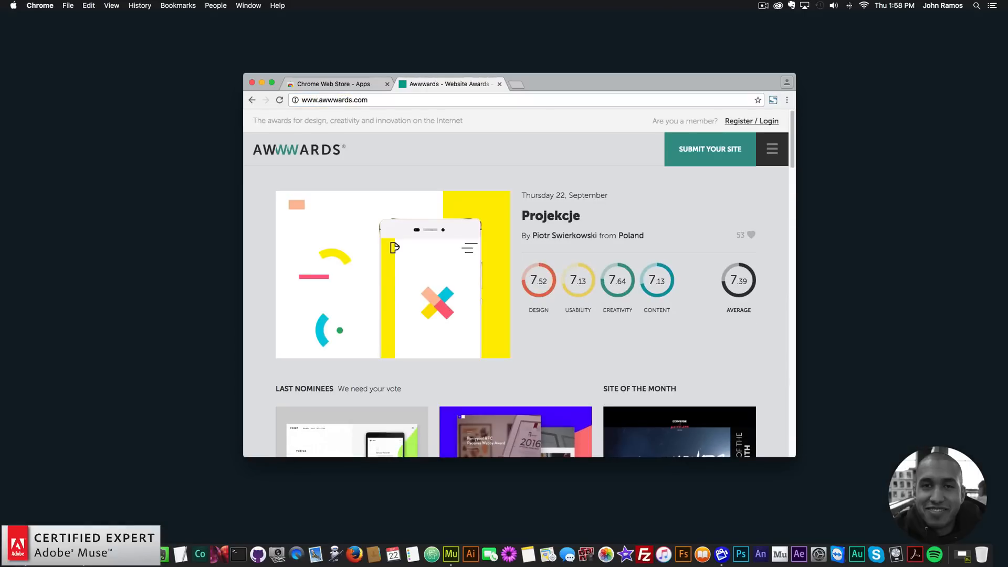
pyautogui.scroll(-3)
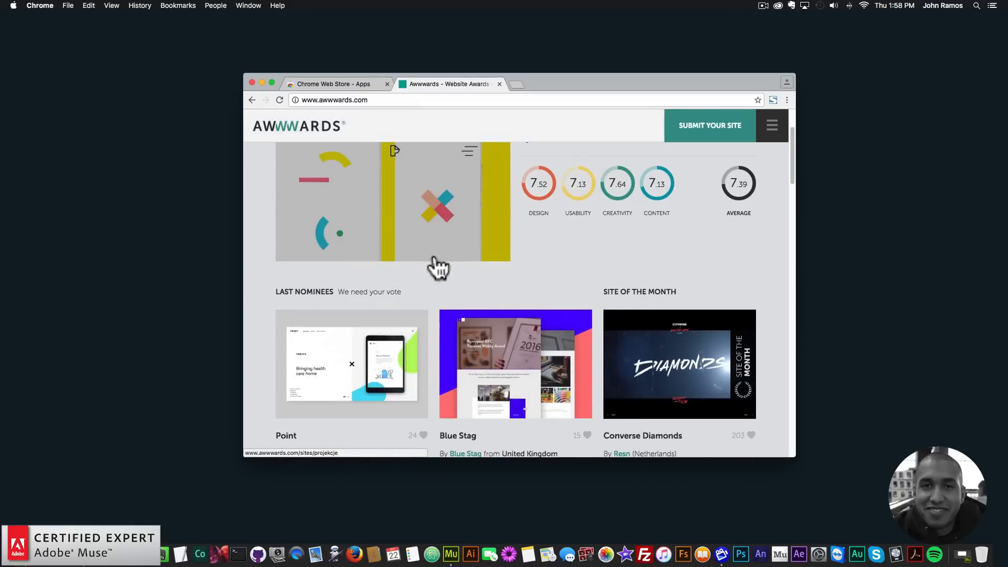
pyautogui.scroll(-3)
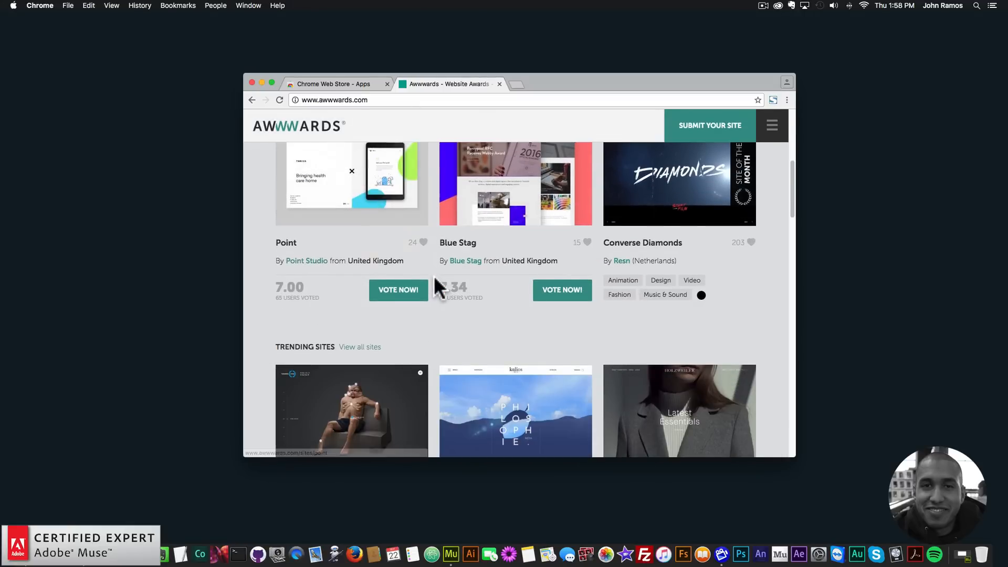
pyautogui.scroll(-3)
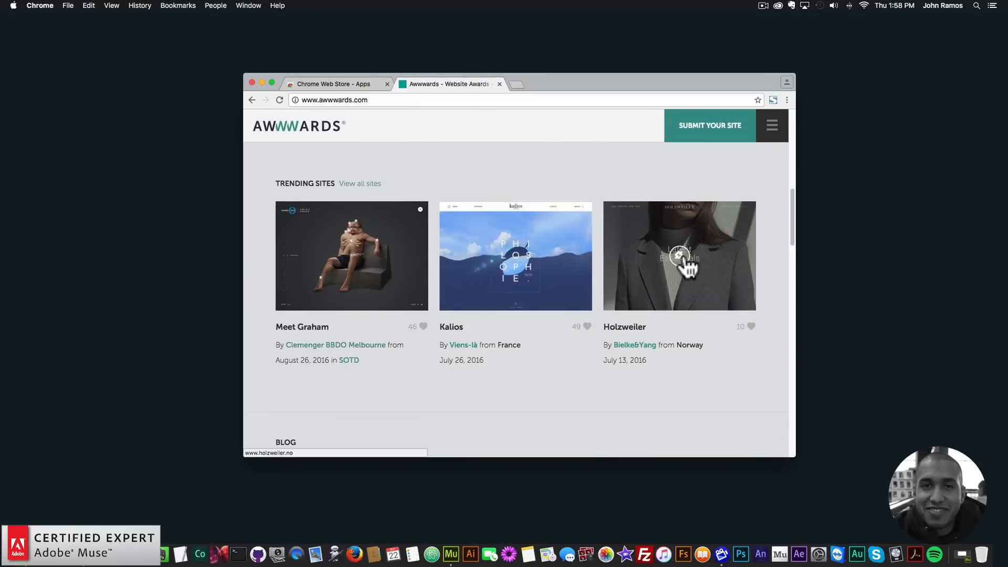
pyautogui.click(678, 256)
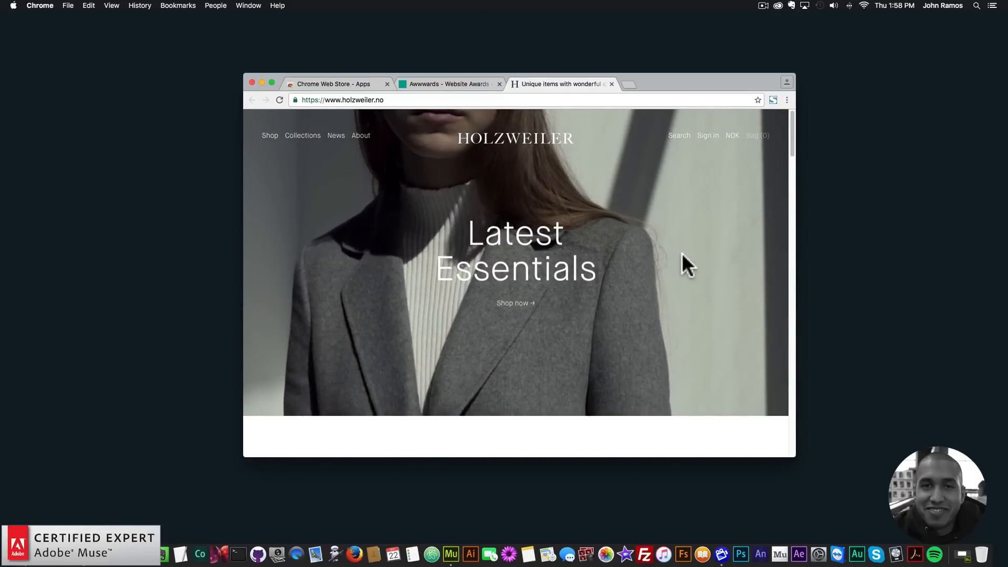
pyautogui.moveTo(624, 324)
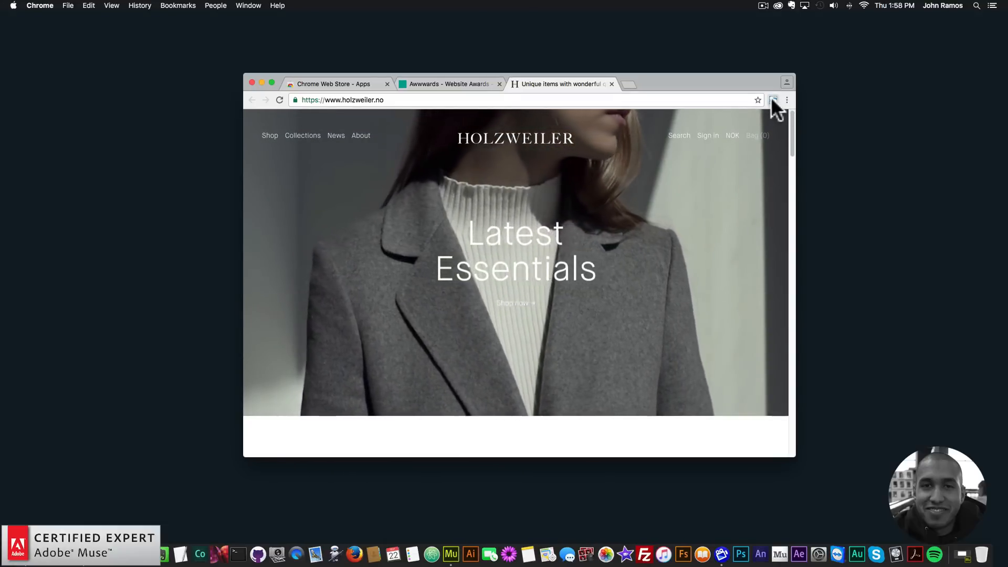
# Step: Capture the entire Holzweiler page with FireShot and save it as a PNG image
pyautogui.click(773, 100)
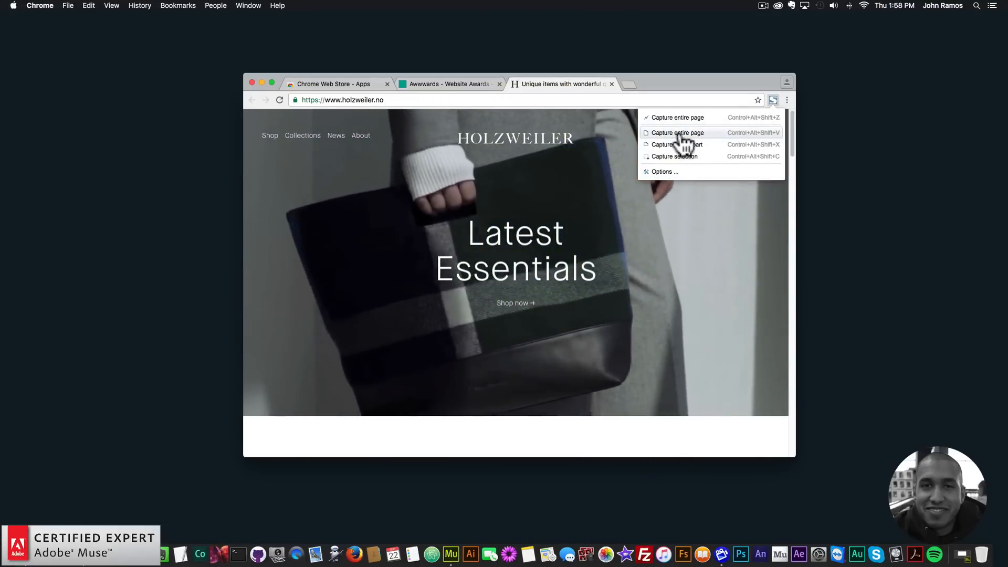
pyautogui.click(676, 132)
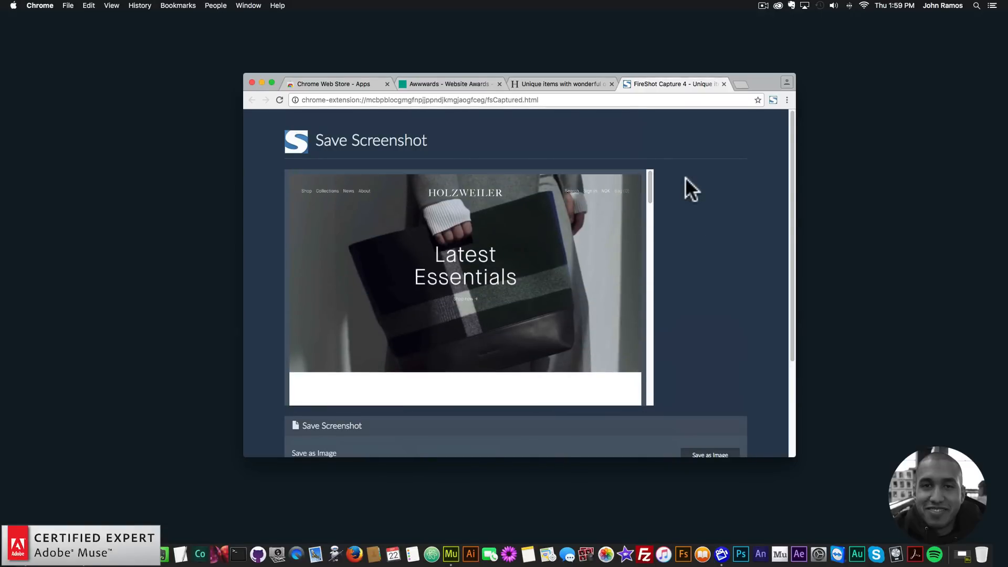
pyautogui.scroll(-3)
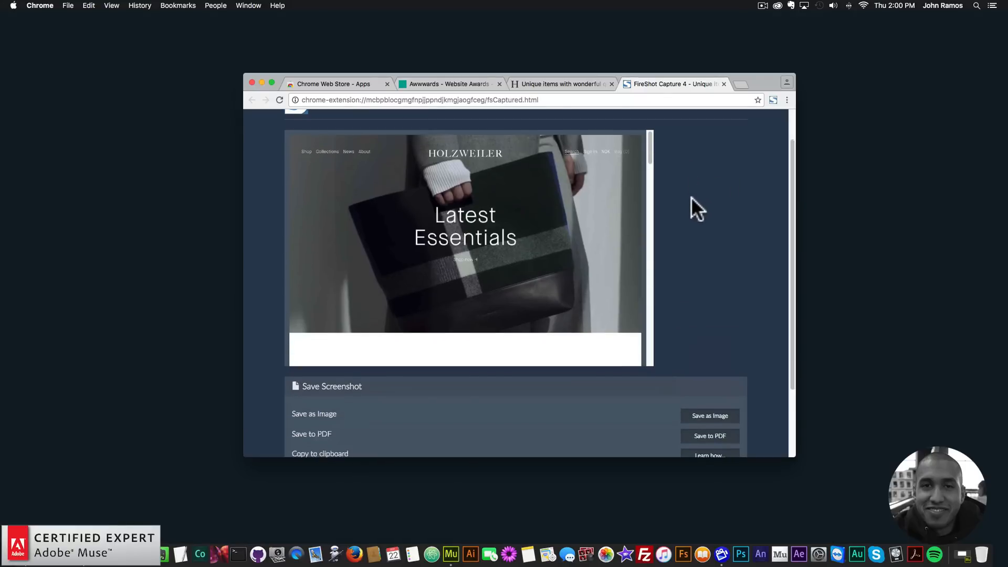
pyautogui.scroll(-3)
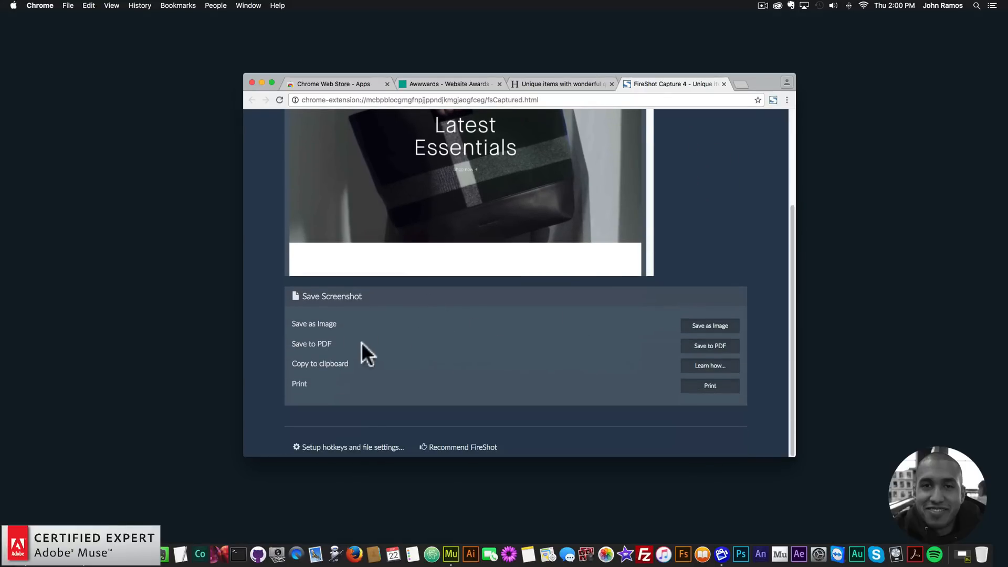
pyautogui.moveTo(307, 345)
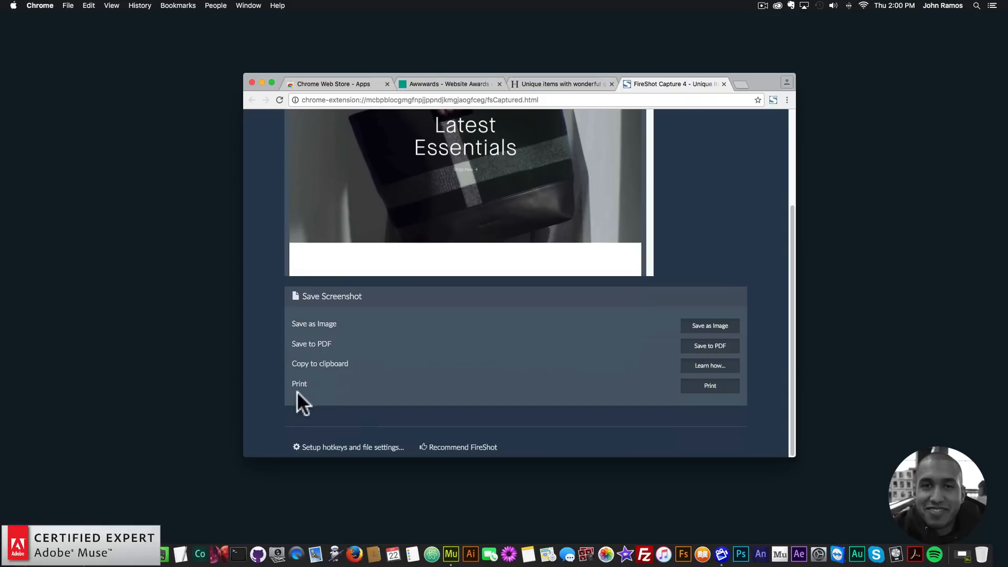
pyautogui.moveTo(711, 334)
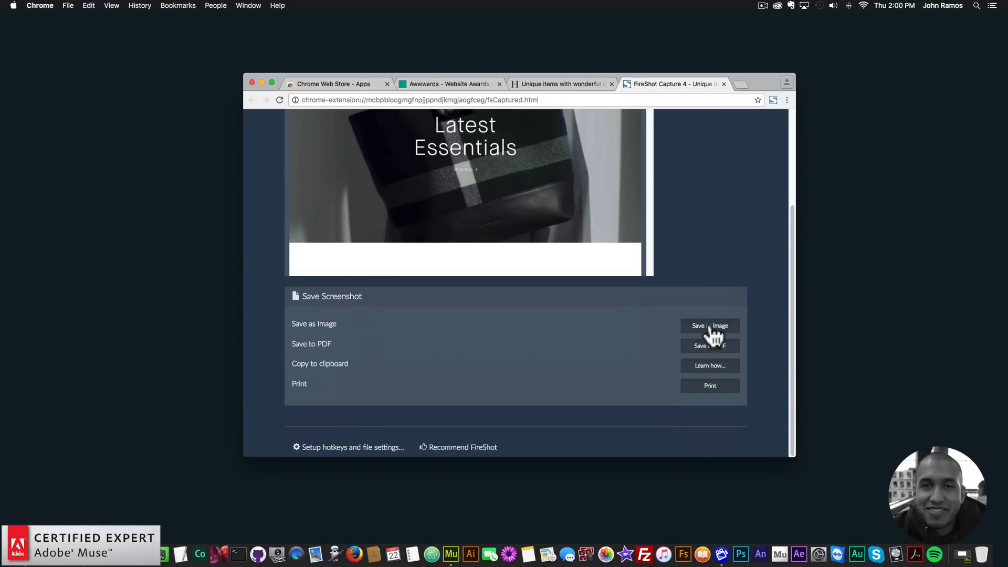
pyautogui.click(710, 326)
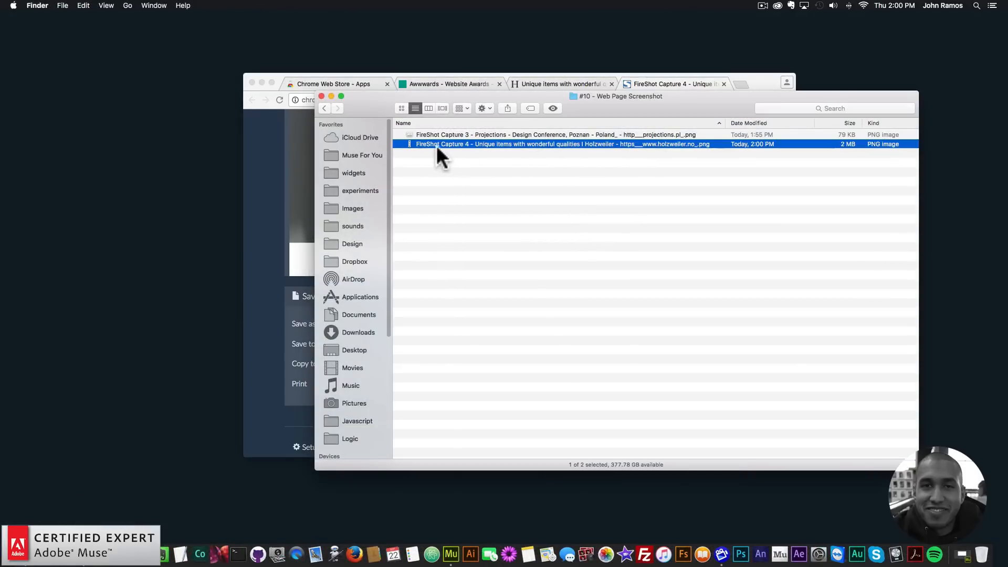
pyautogui.moveTo(418, 180)
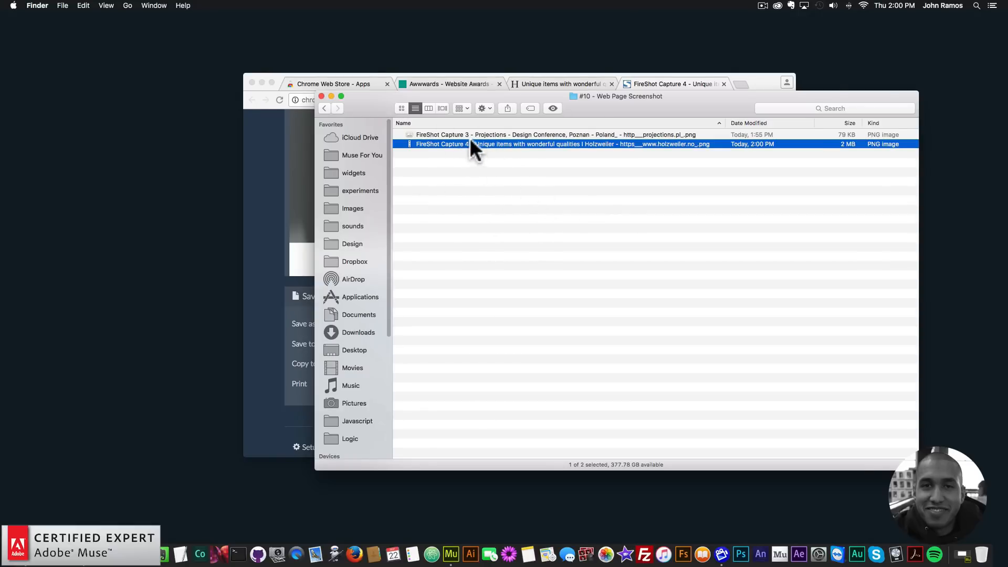
pyautogui.moveTo(479, 454)
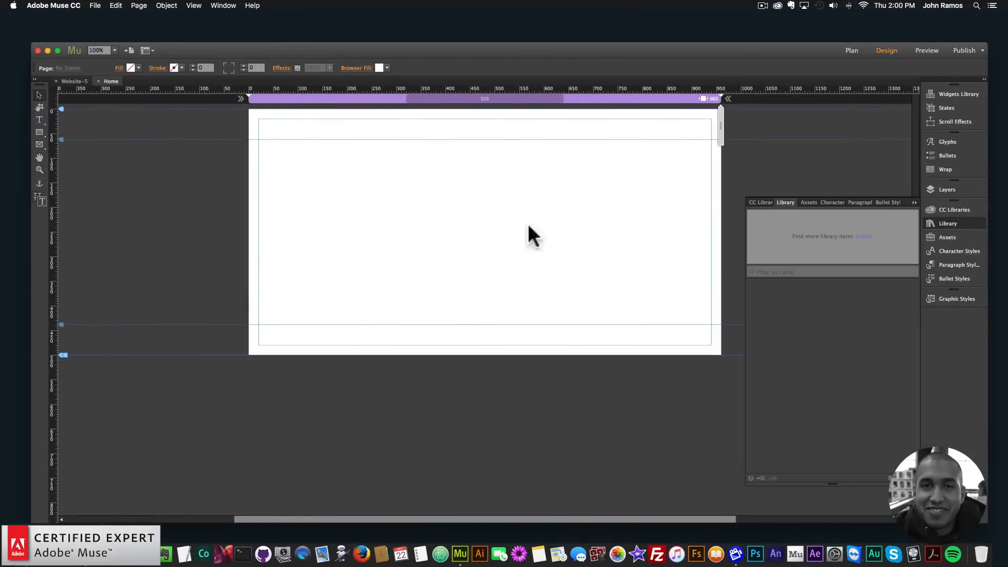
# Step: Place the Holzweiler PNG from the Library onto the Home page and preview it in the browser
pyautogui.click(948, 222)
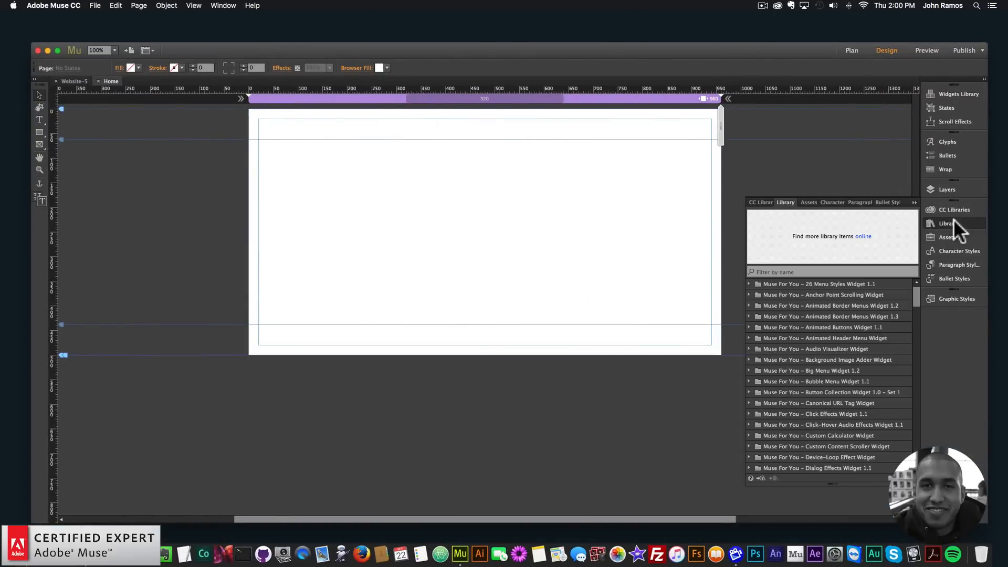
pyautogui.click(95, 6)
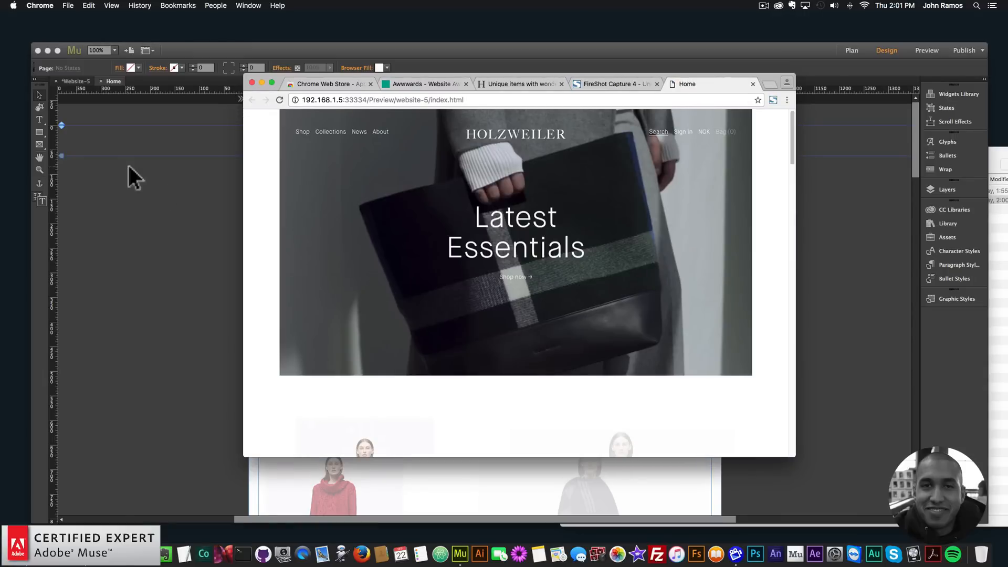
pyautogui.moveTo(801, 313)
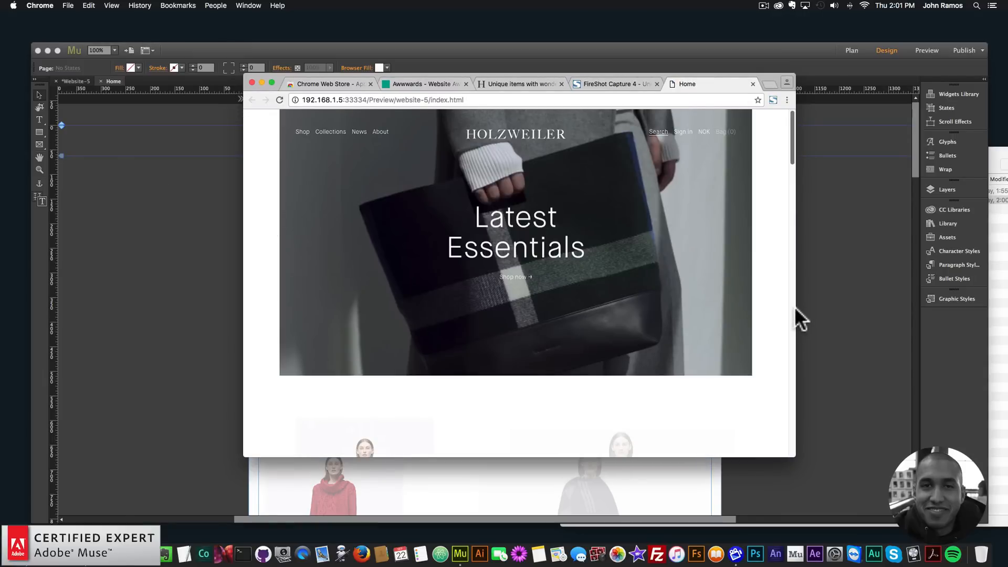
# Step: Scroll the Chrome preview of the Holzweiler page down and back to the top
pyautogui.scroll(-3)
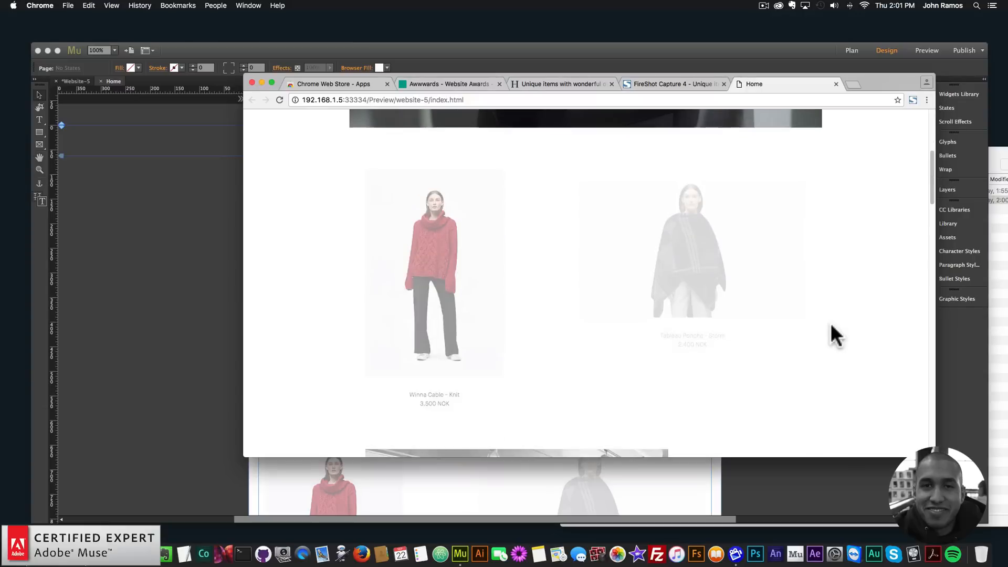
pyautogui.scroll(3)
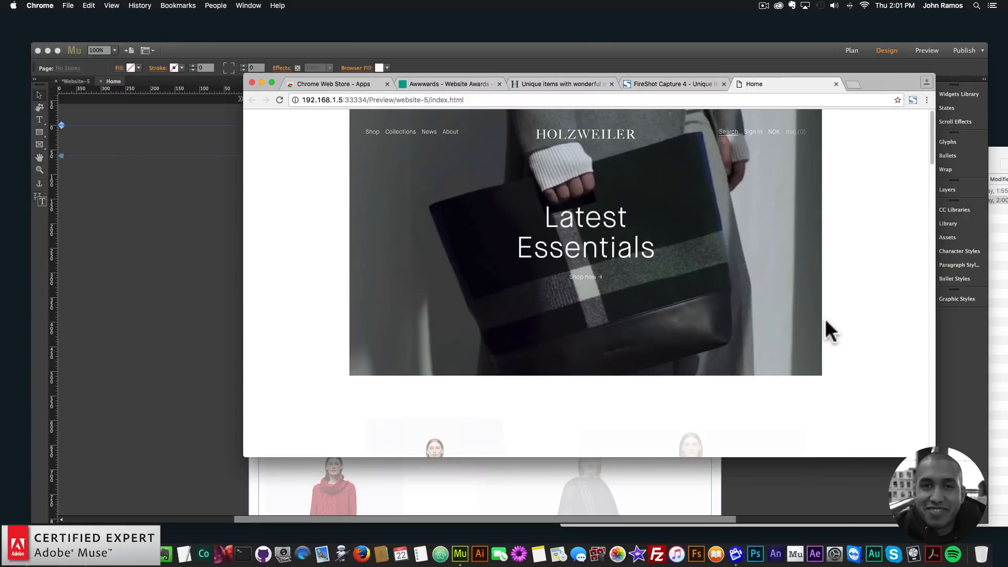
pyautogui.moveTo(861, 324)
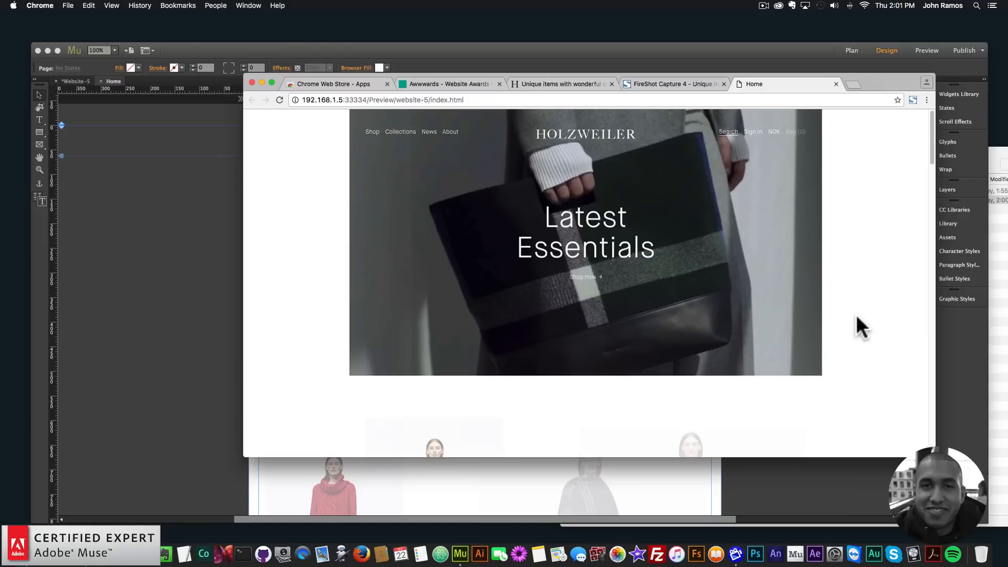
pyautogui.moveTo(702, 239)
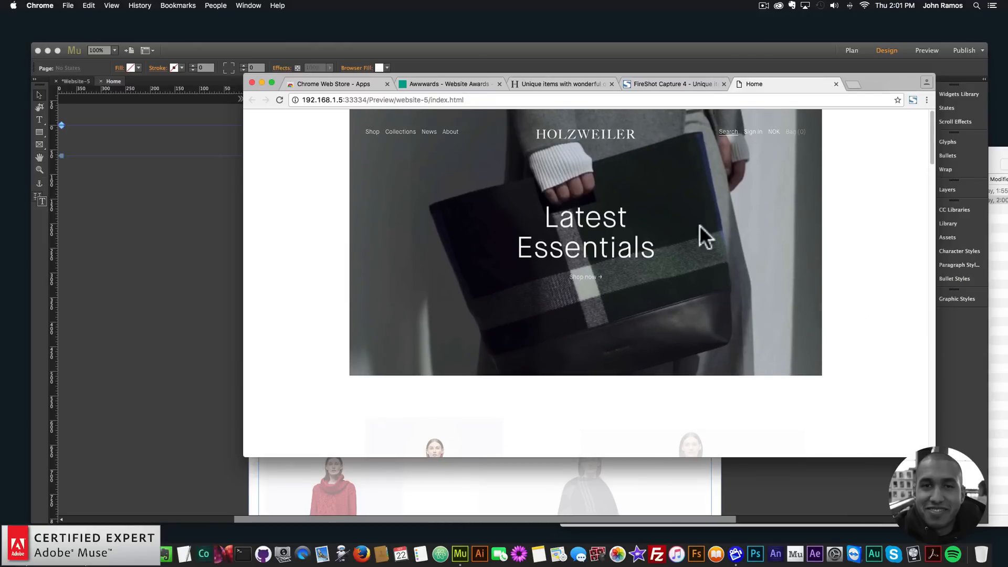
pyautogui.moveTo(277, 189)
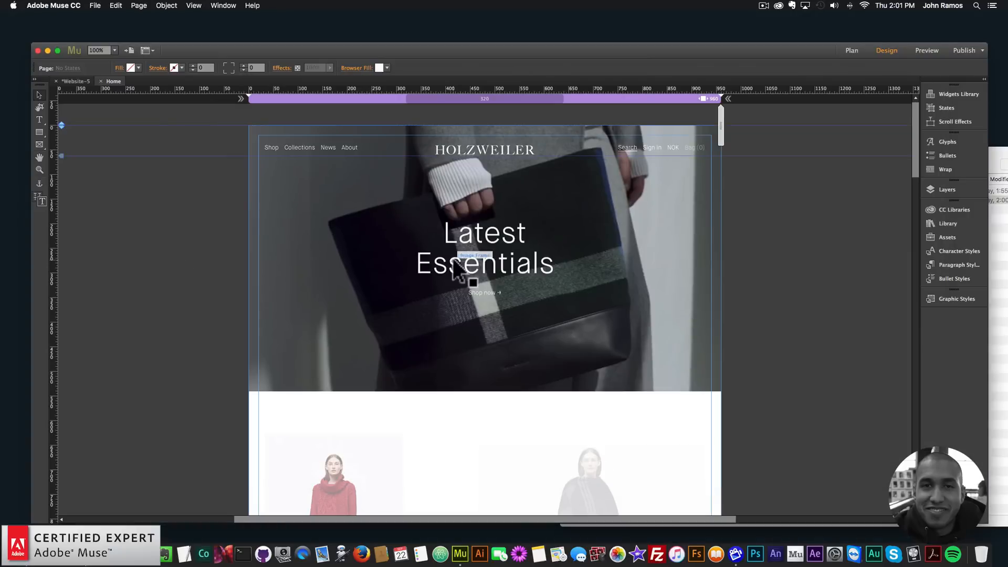
# Step: Select the placed Holzweiler screenshot and start the Preview Page in Browser export
pyautogui.click(471, 270)
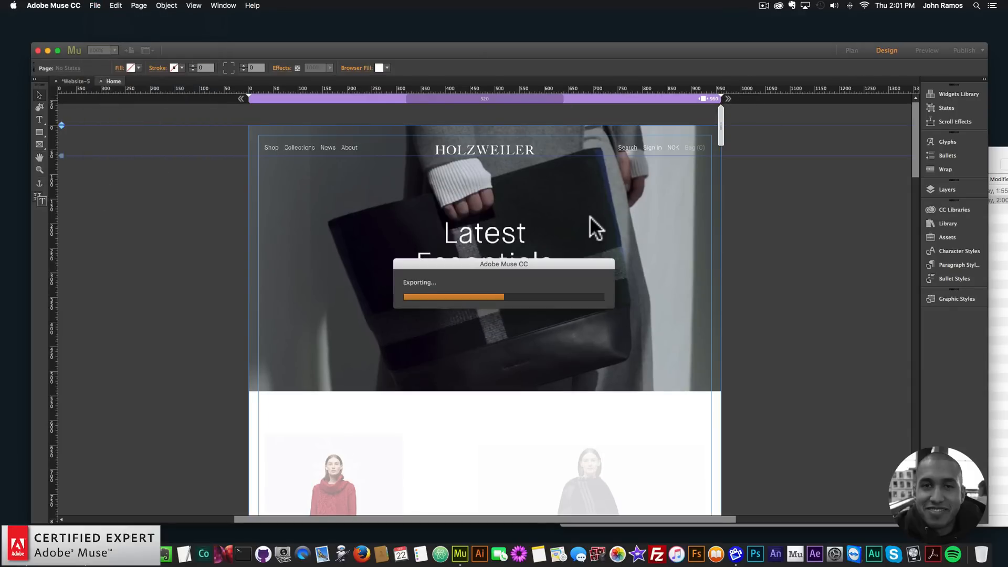
pyautogui.moveTo(635, 270)
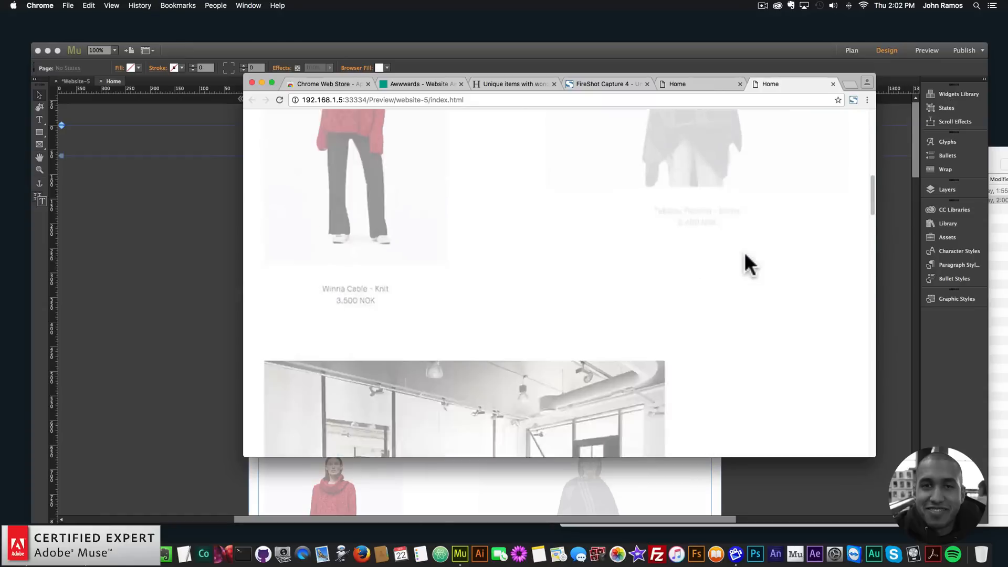
# Step: Scroll the exported preview in Chrome down to the Fall/Winter 2016 banner
pyautogui.scroll(-3)
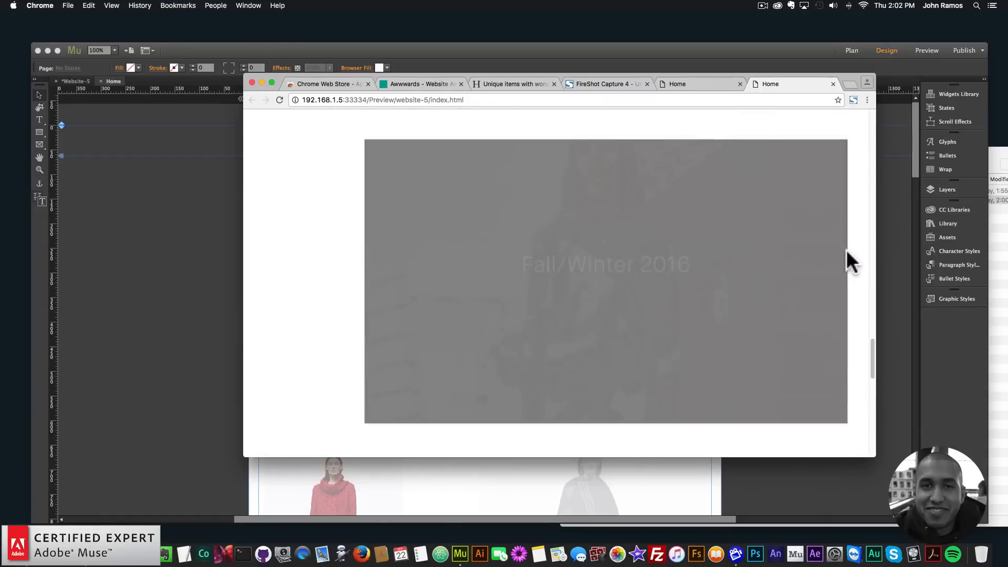
pyautogui.scroll(-3)
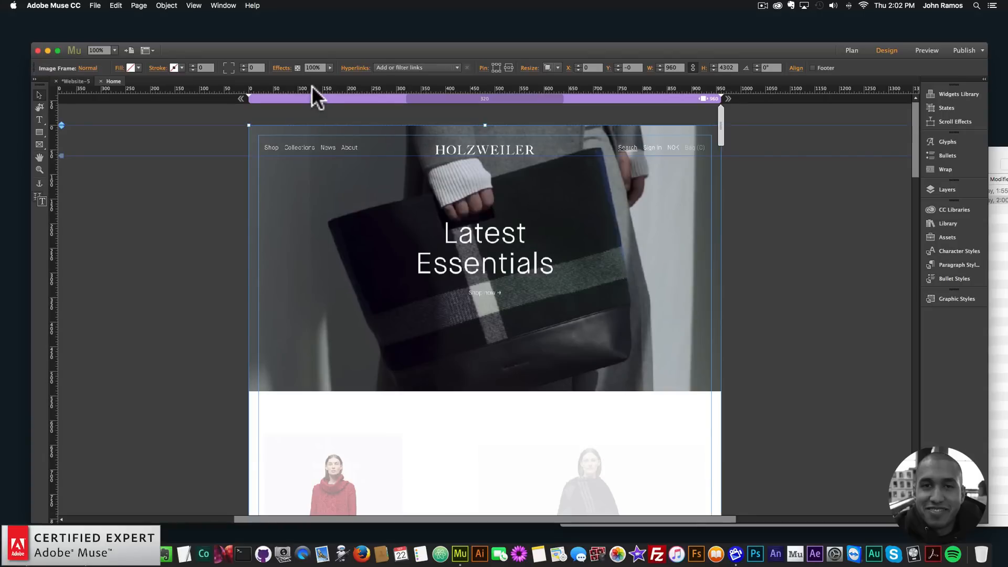
pyautogui.moveTo(48, 136)
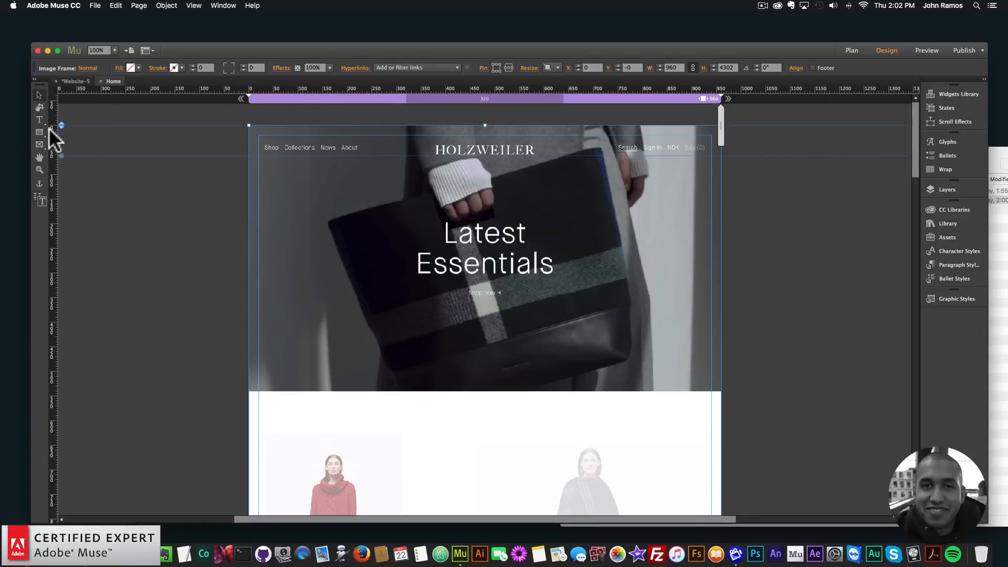
pyautogui.moveTo(183, 82)
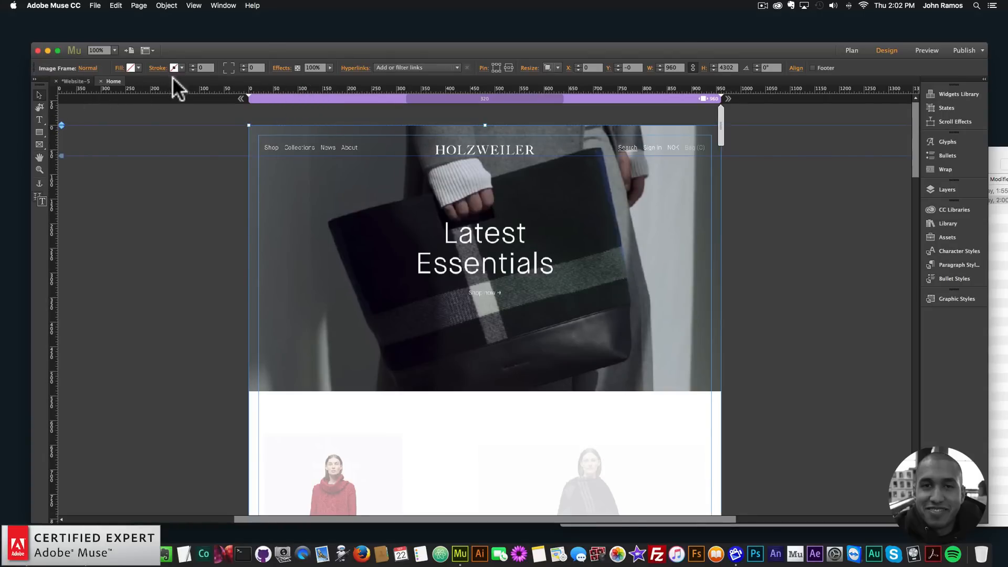
pyautogui.click(193, 5)
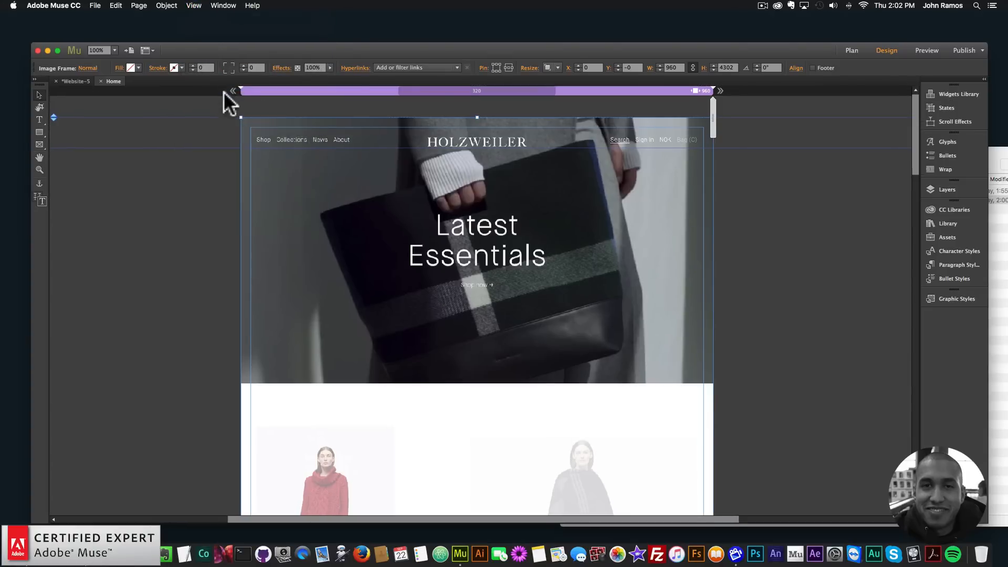
pyautogui.click(193, 6)
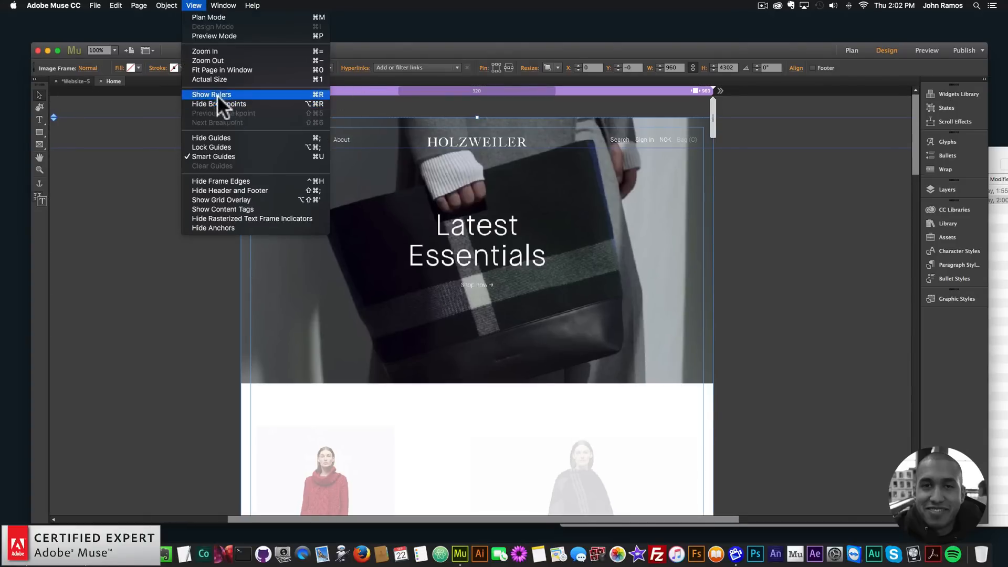
pyautogui.click(211, 95)
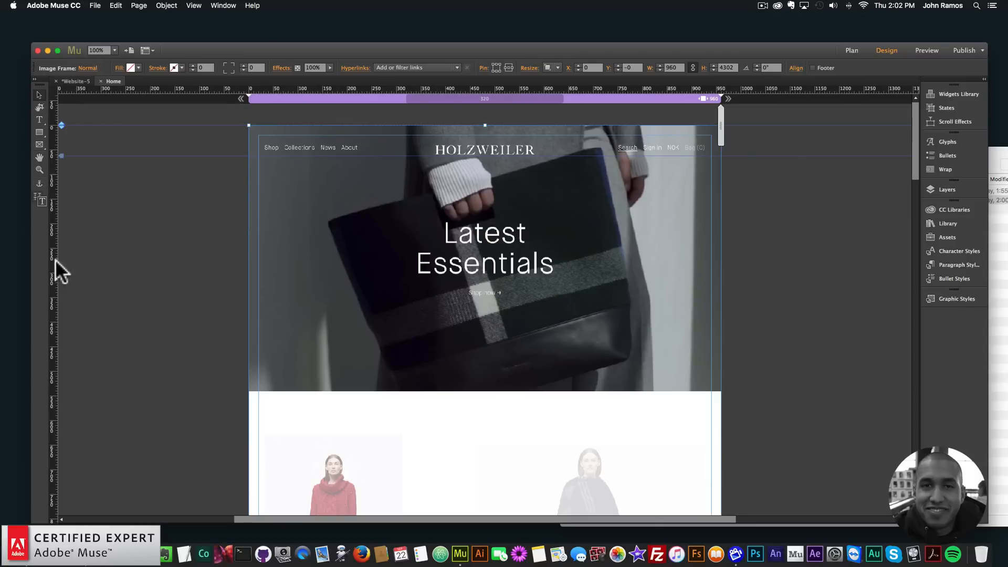
pyautogui.click(158, 239)
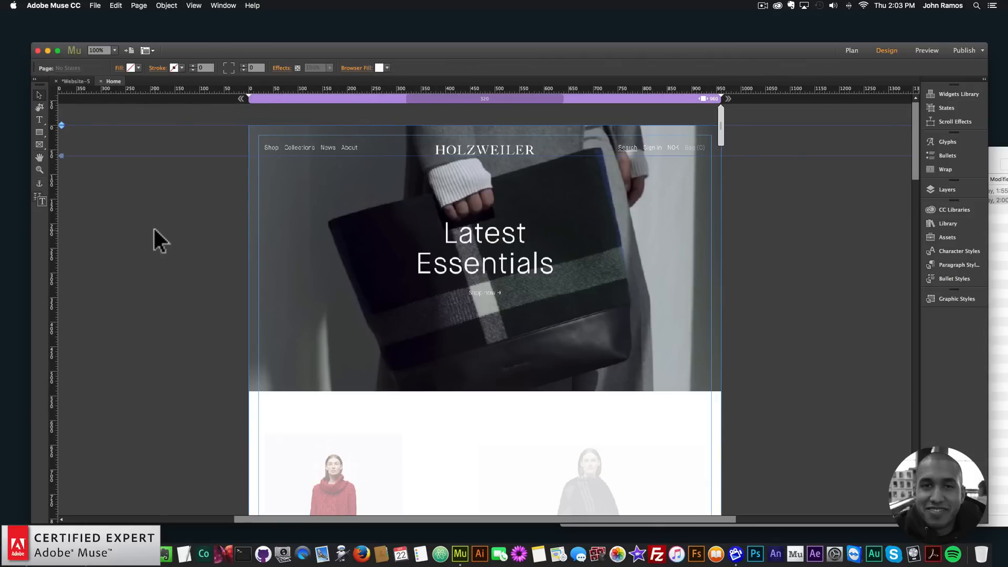
pyautogui.click(193, 5)
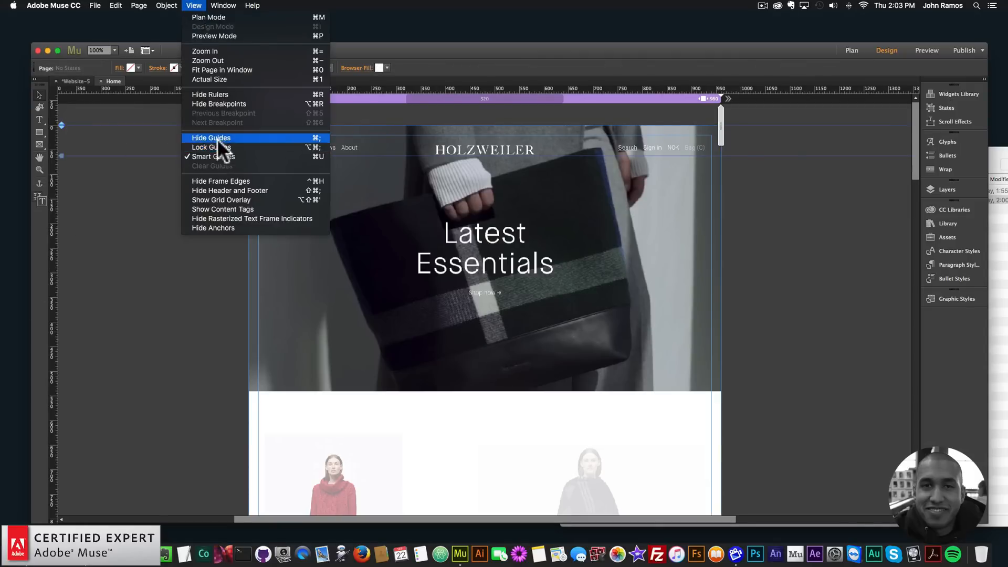
pyautogui.click(210, 138)
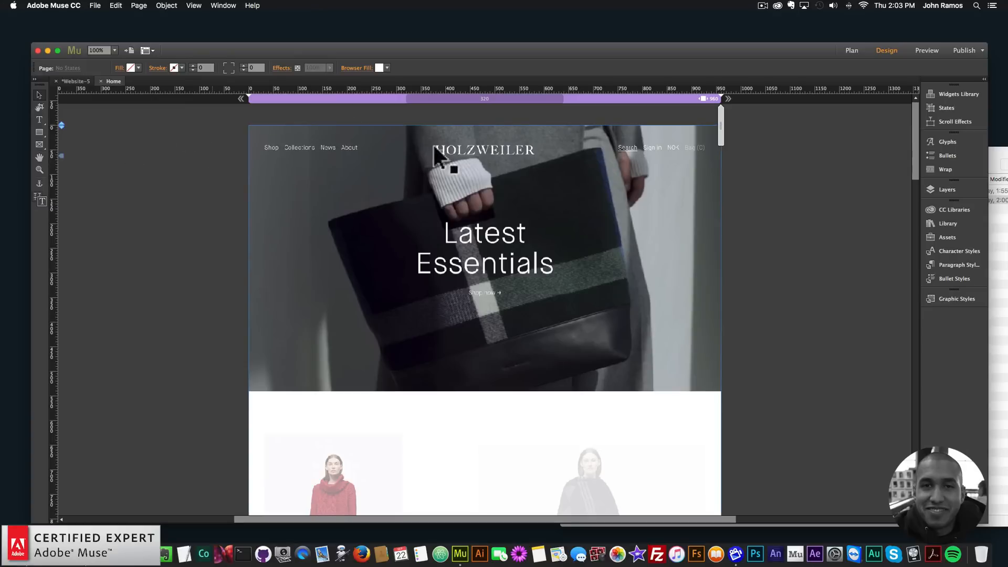
pyautogui.click(193, 6)
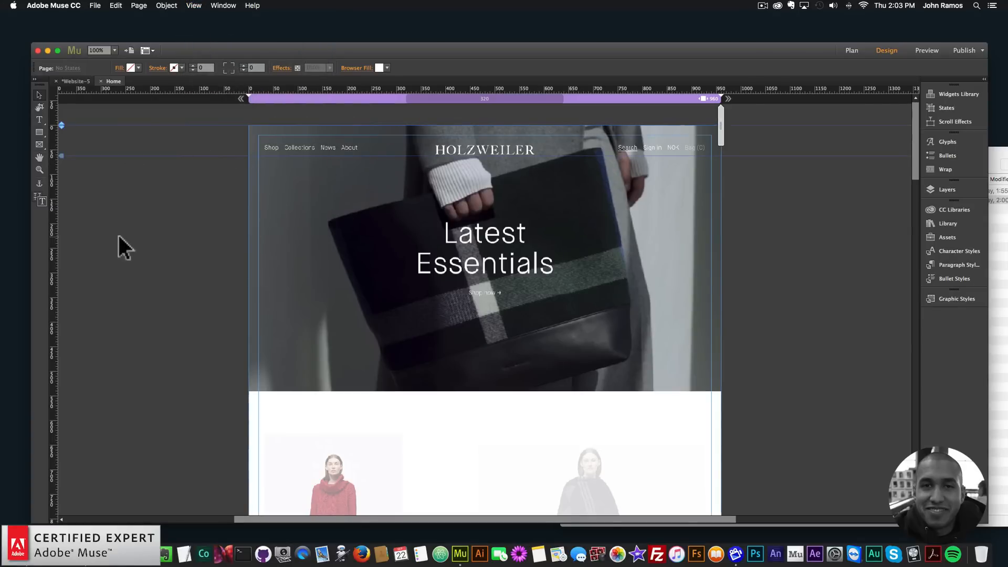
pyautogui.moveTo(136, 242)
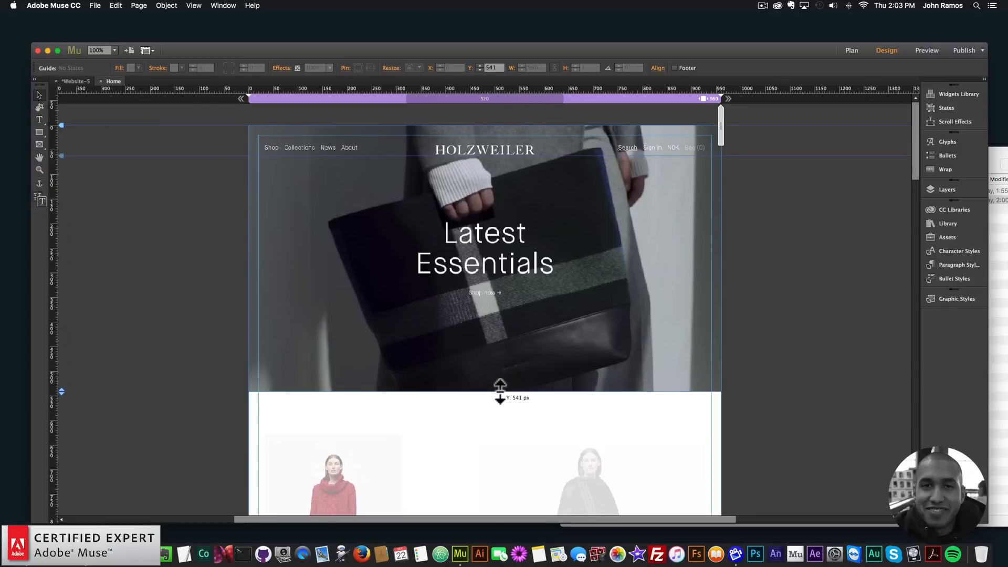
# Step: Drag a vertical guide 40 px from the left and a guide at the top of the quote section
pyautogui.scroll(-3)
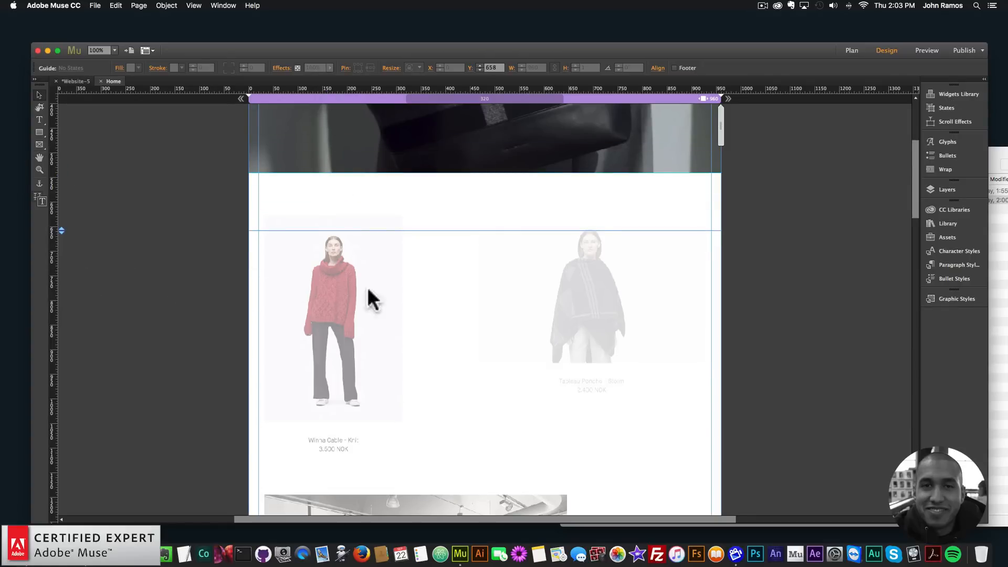
pyautogui.moveTo(108, 273)
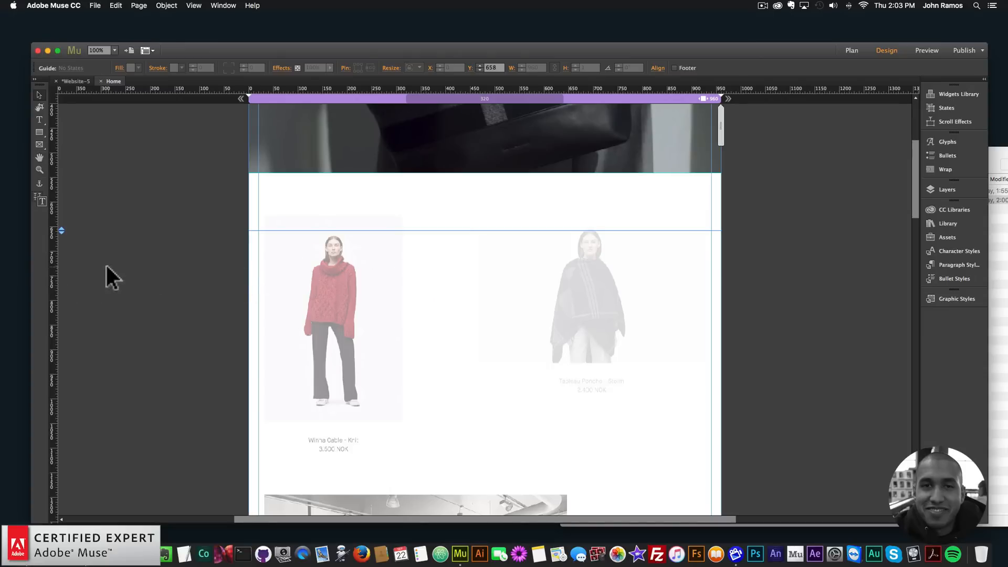
pyautogui.moveTo(111, 191)
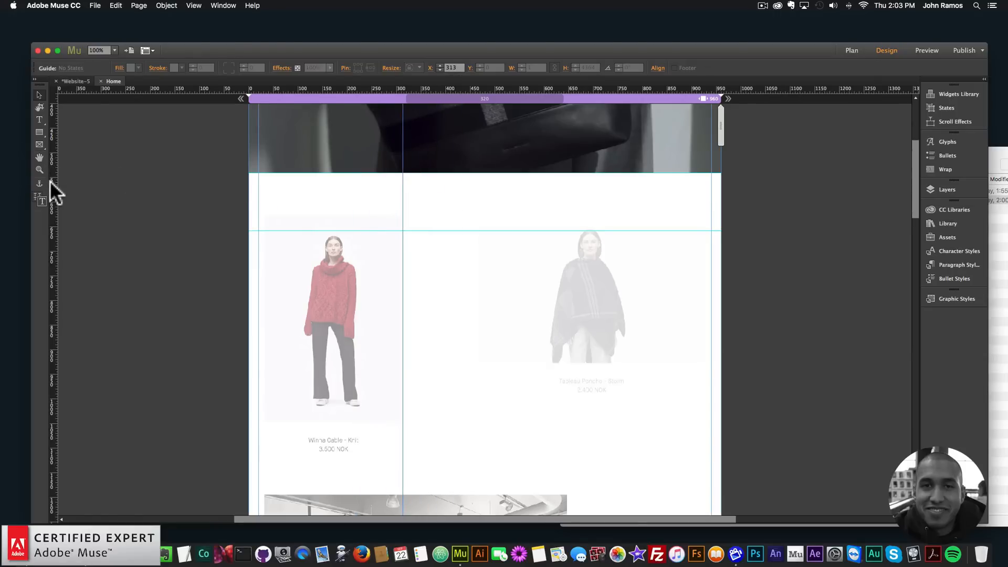
pyautogui.moveTo(52, 251)
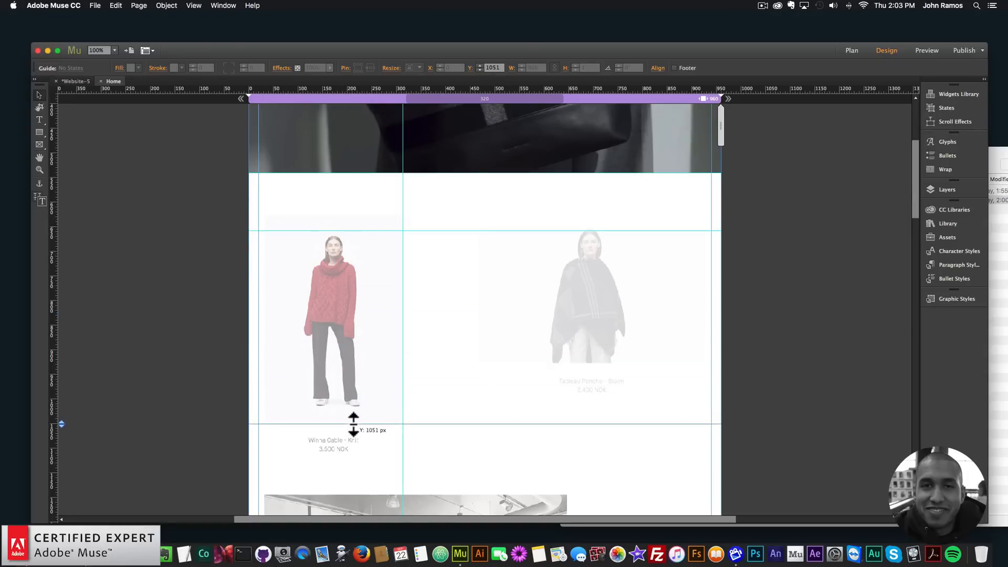
pyautogui.scroll(-3)
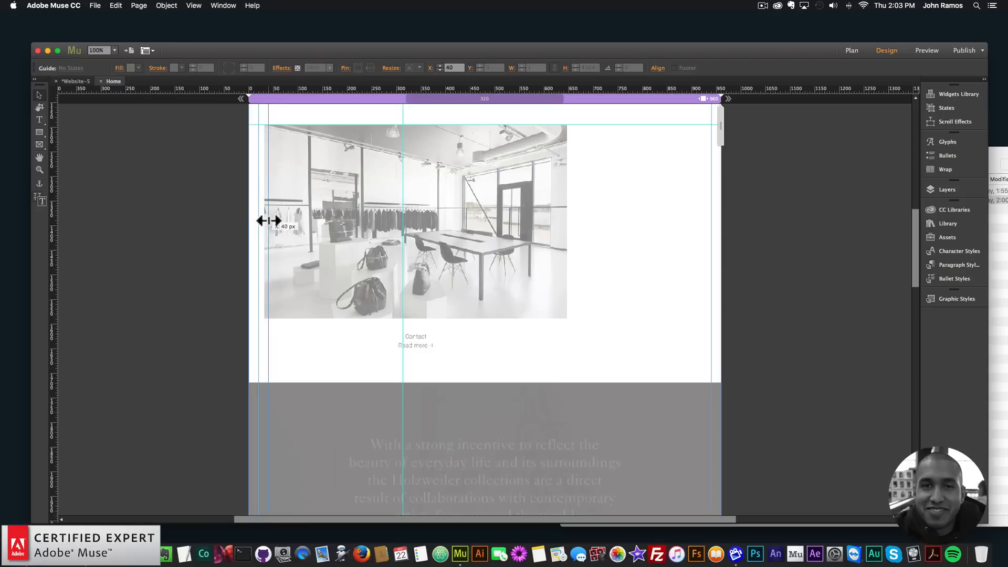
pyautogui.moveTo(263, 219); pyautogui.dragTo(385, 288)
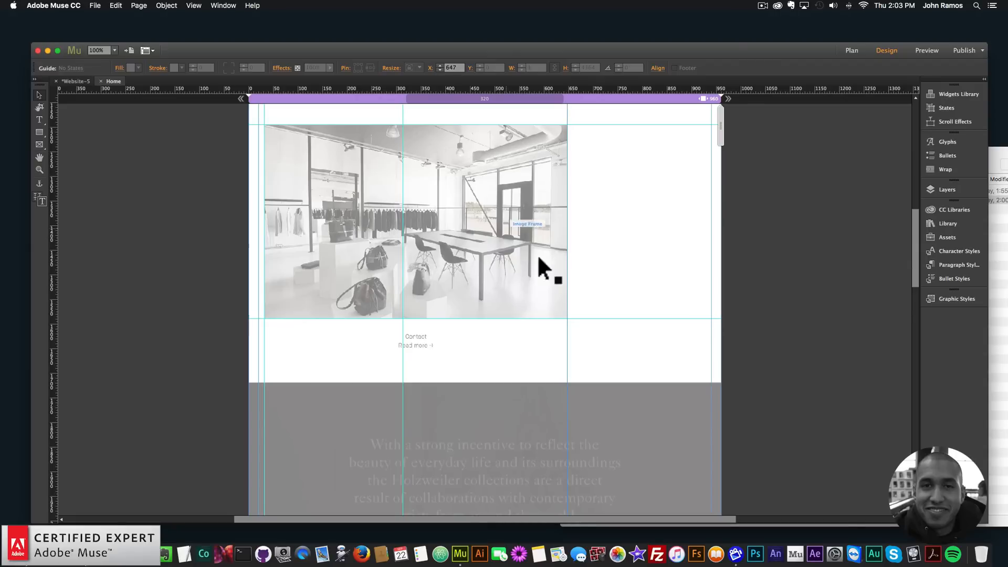
pyautogui.scroll(-3)
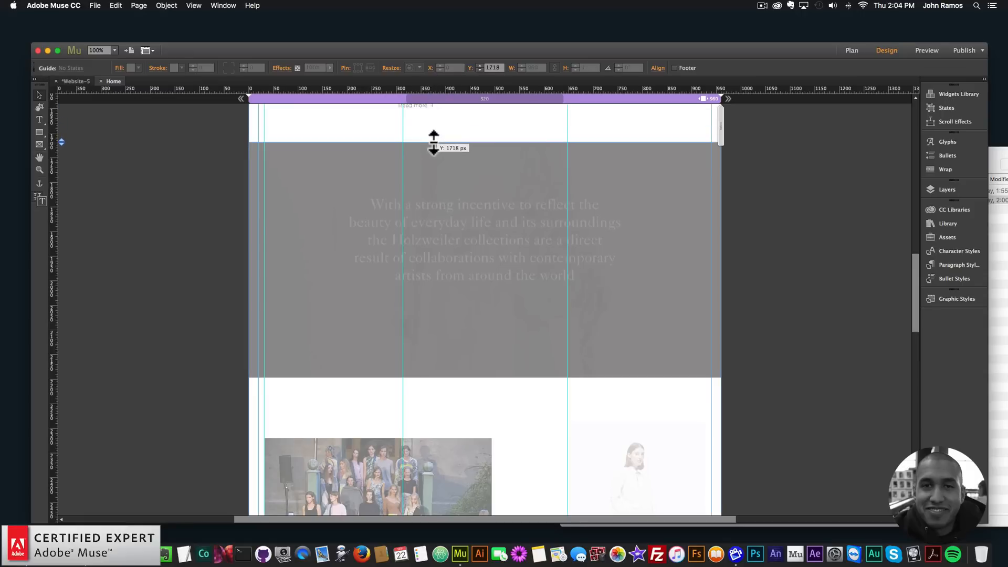
pyautogui.moveTo(434, 139); pyautogui.dragTo(434, 376)
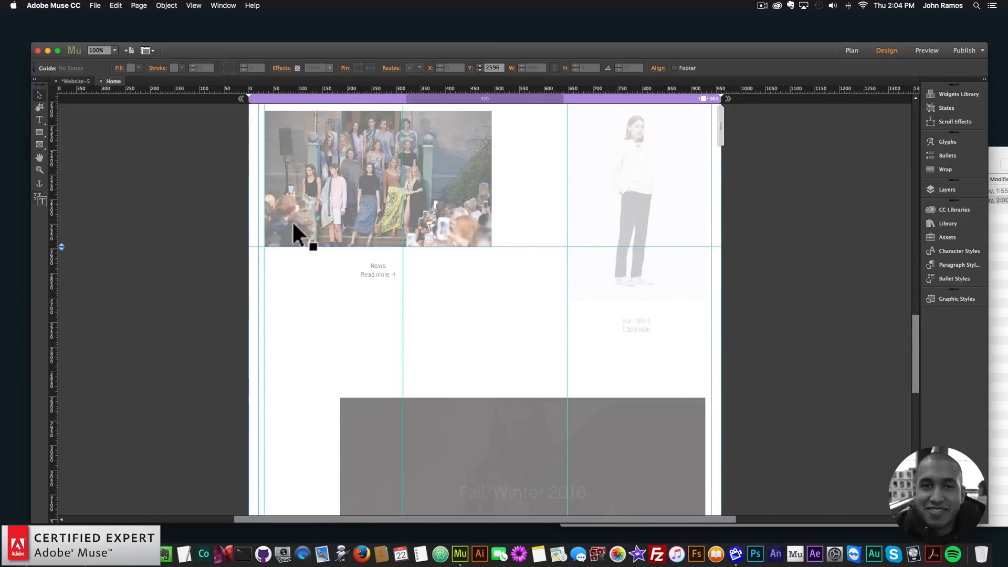
# Step: Add guides along the top and edge of the Fall/Winter 2016 banner
pyautogui.scroll(-3)
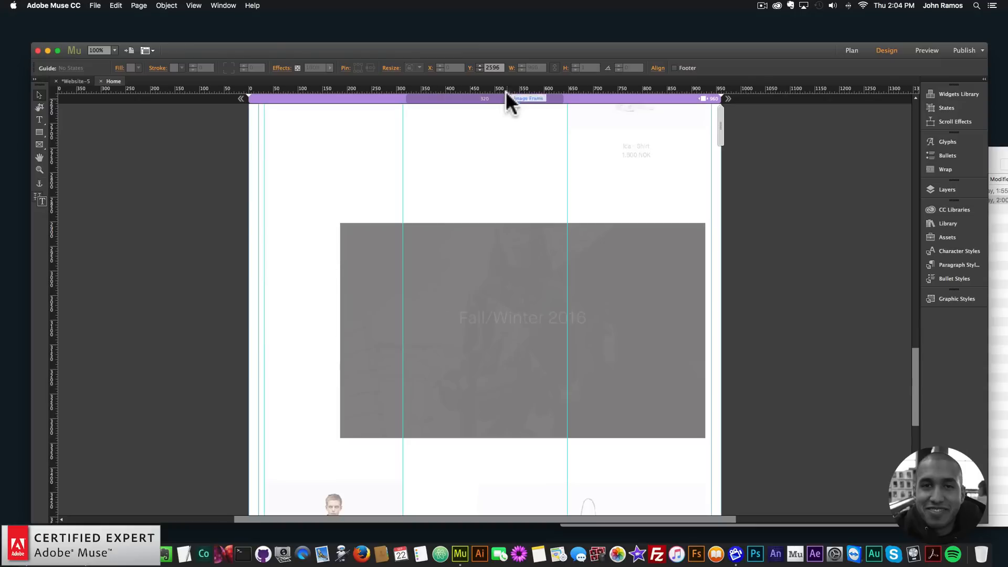
pyautogui.moveTo(508, 103); pyautogui.dragTo(498, 229)
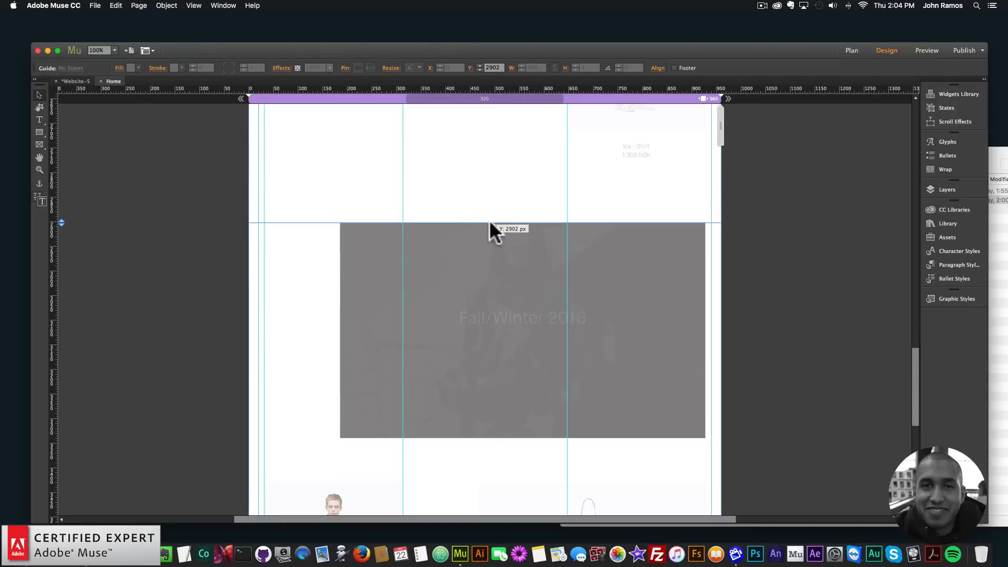
pyautogui.moveTo(495, 229); pyautogui.dragTo(520, 437)
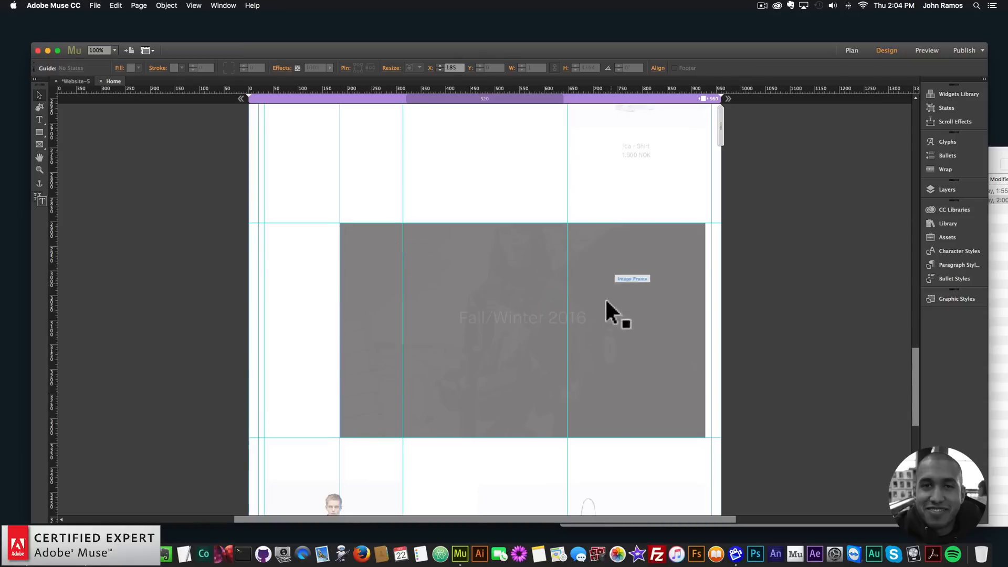
pyautogui.moveTo(688, 309)
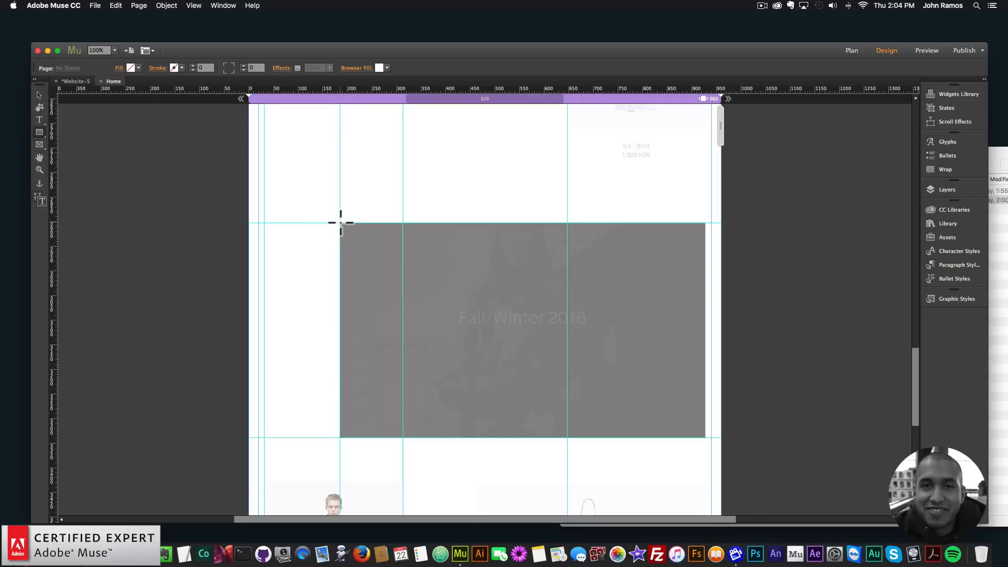
# Step: Draw a rectangle covering the Fall/Winter 2016 banner and give it a fill colour
pyautogui.moveTo(341, 223); pyautogui.dragTo(704, 437)
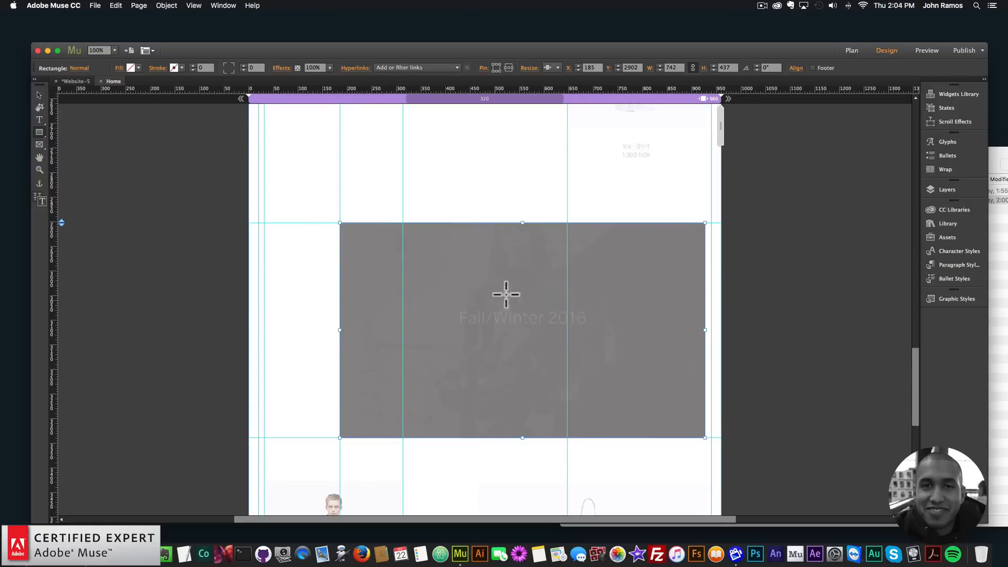
pyautogui.scroll(-3)
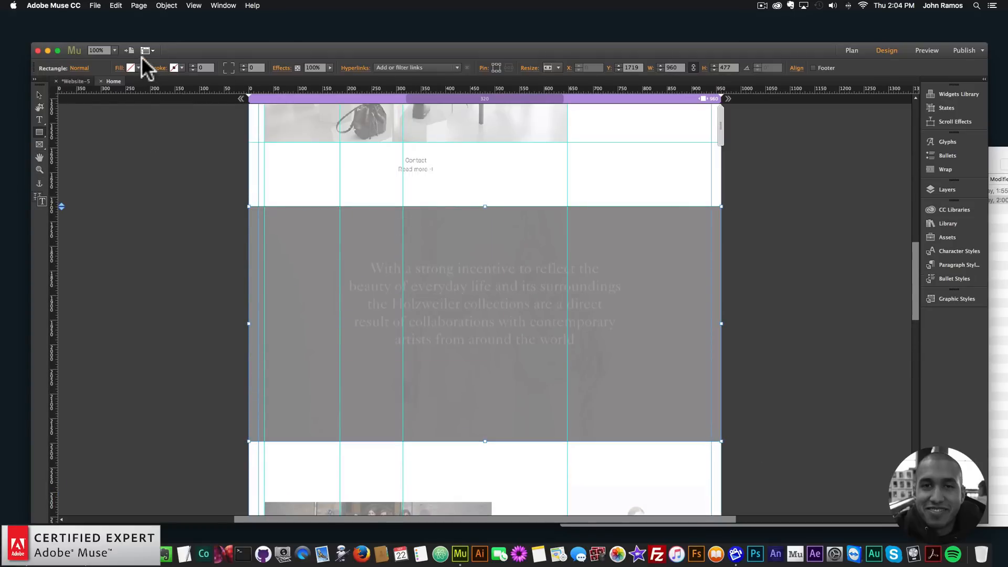
pyautogui.click(133, 67)
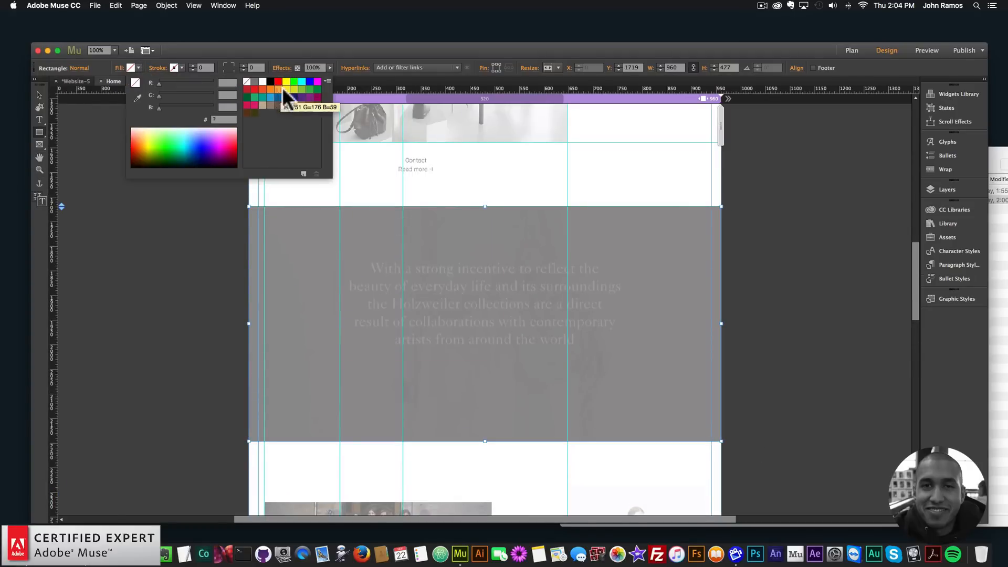
pyautogui.click(255, 96)
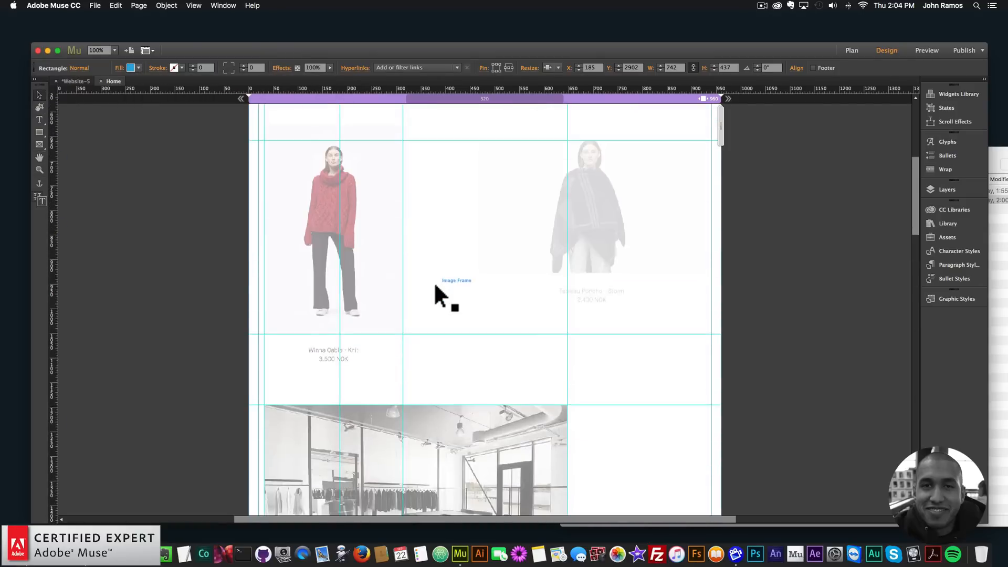
# Step: Draw a rectangle matching the store interior photo and apply a fill colour to it
pyautogui.scroll(-3)
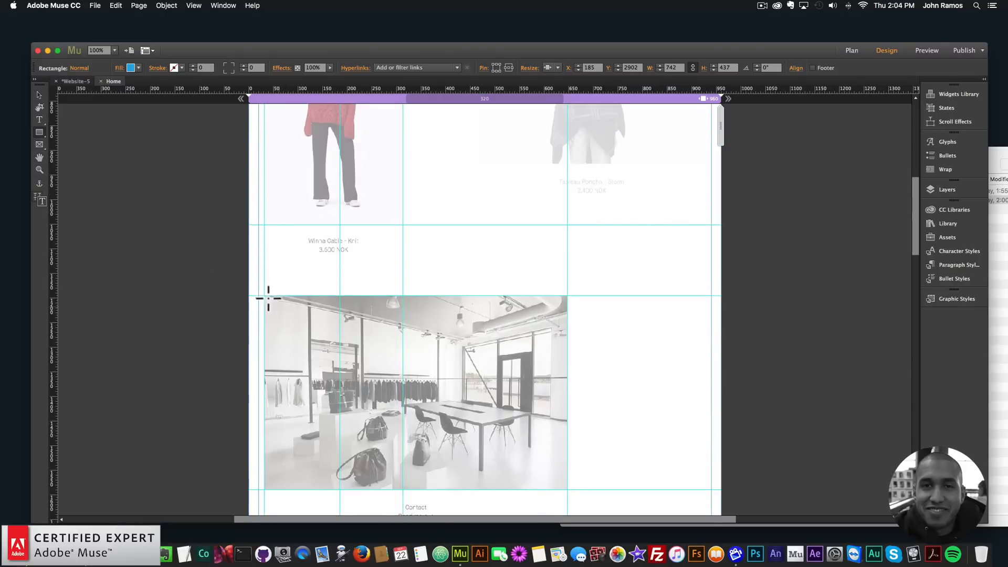
pyautogui.click(411, 391)
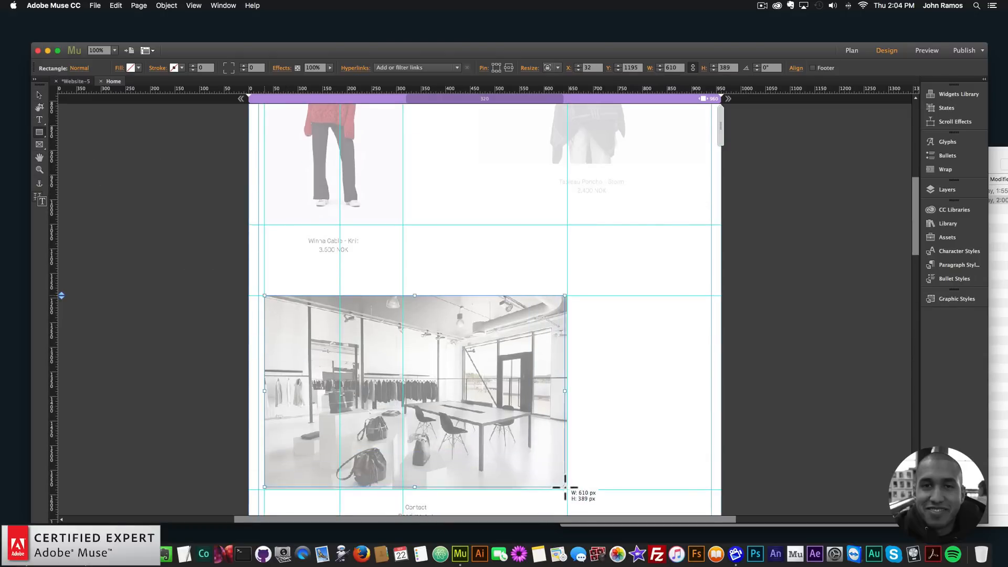
pyautogui.click(130, 68)
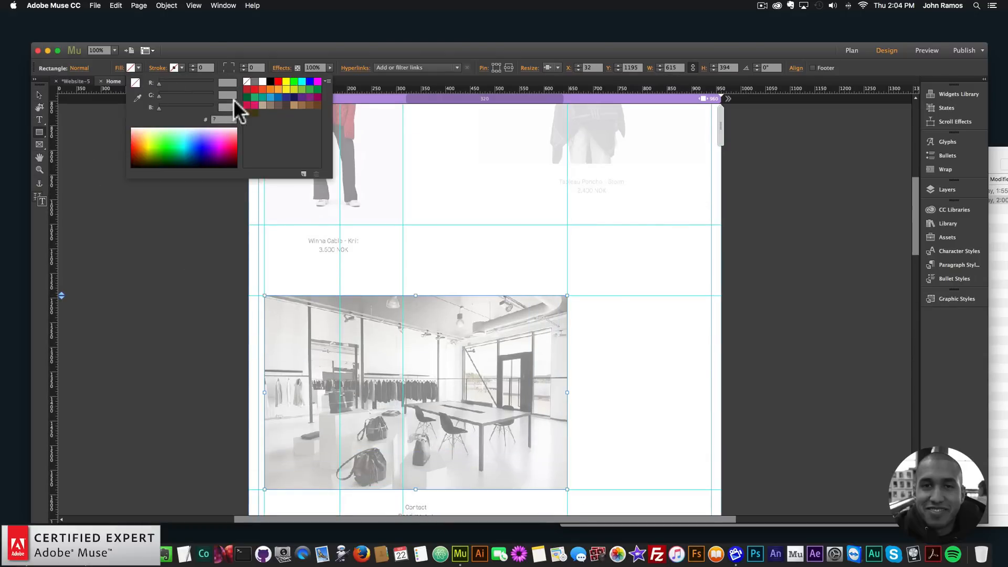
pyautogui.click(283, 88)
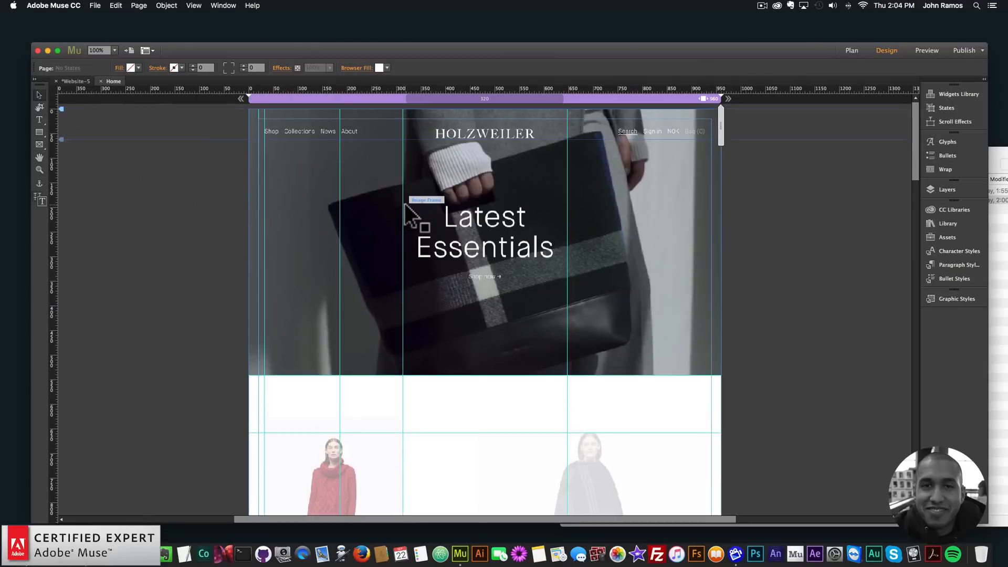
# Step: Draw a 960×541 rectangle over the hero banner and fill it with blue
pyautogui.click(418, 219)
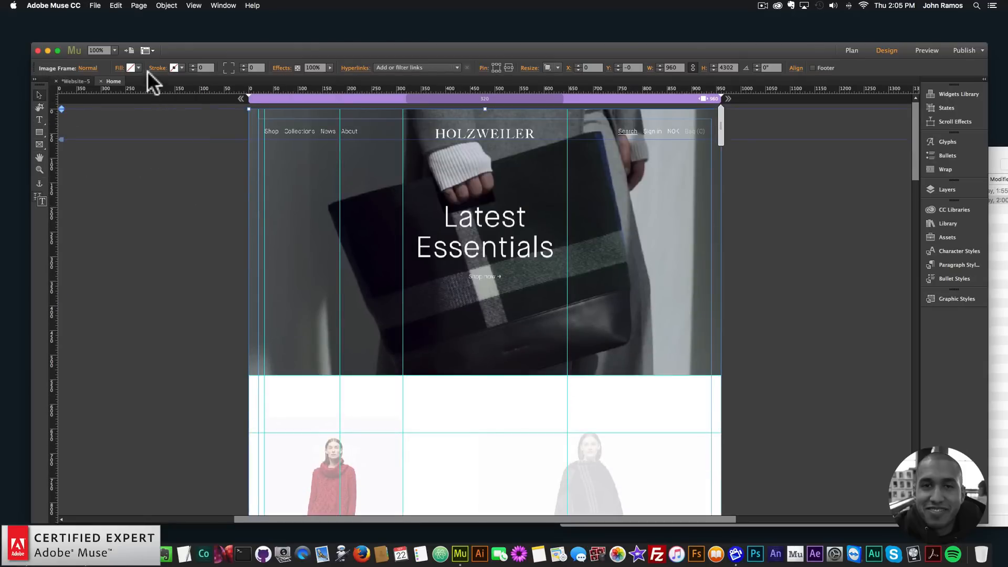
pyautogui.click(129, 67)
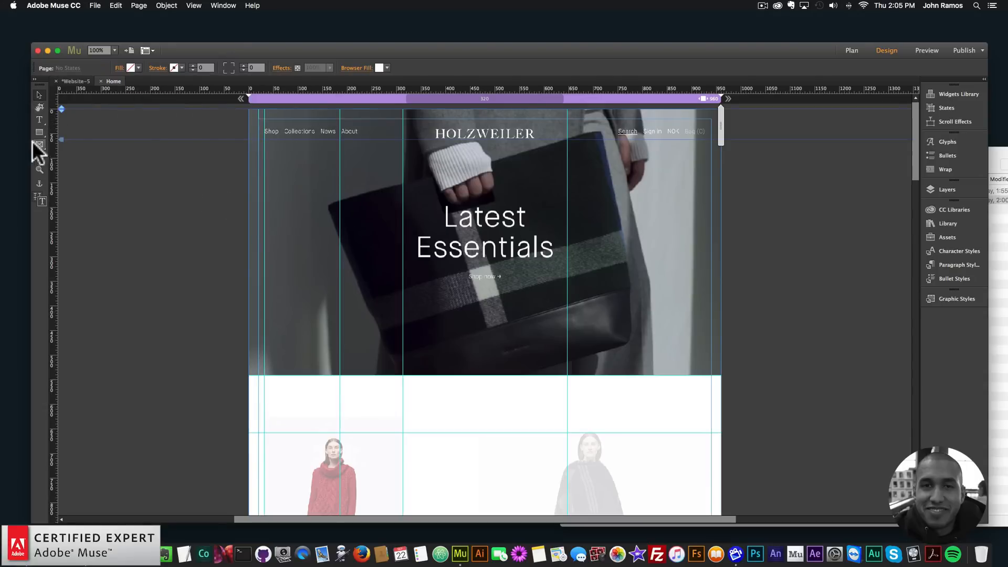
pyautogui.moveTo(249, 109); pyautogui.dragTo(588, 295)
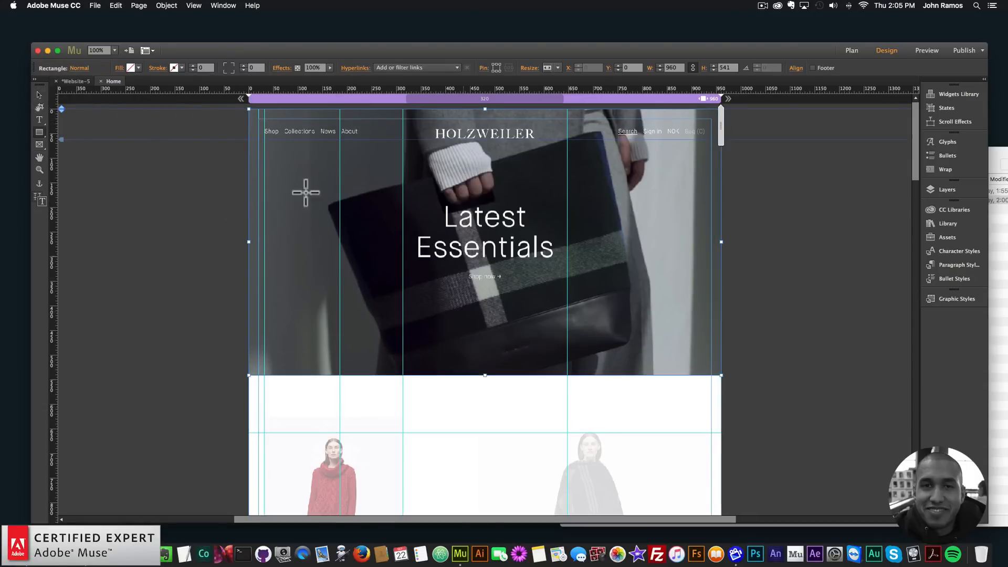
pyautogui.click(130, 68)
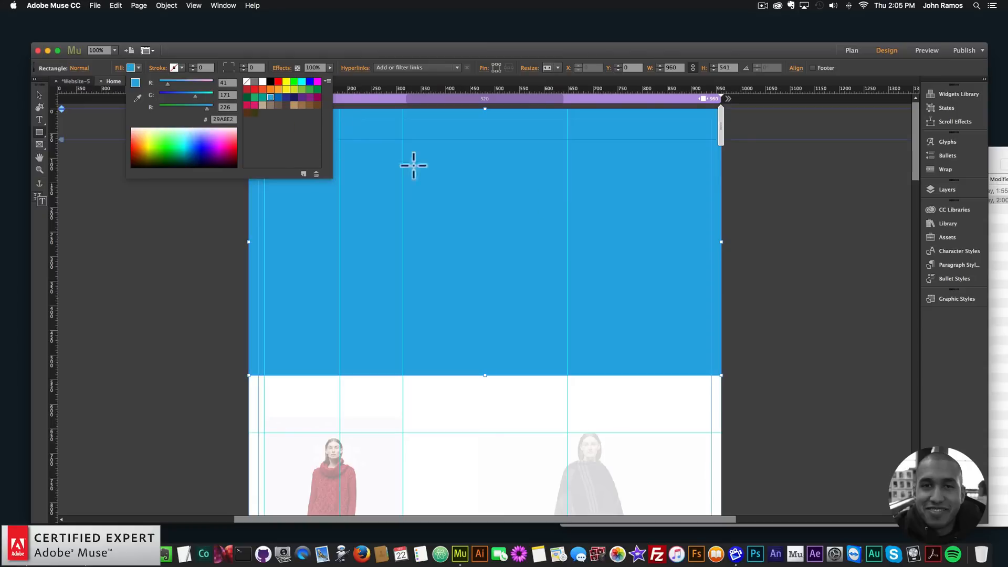
pyautogui.moveTo(216, 281)
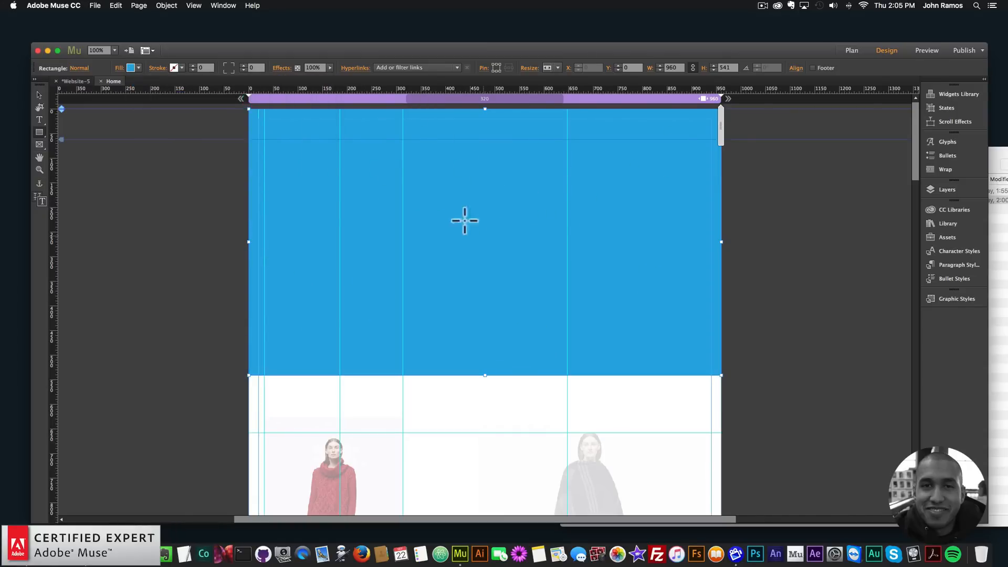
pyautogui.moveTo(307, 112)
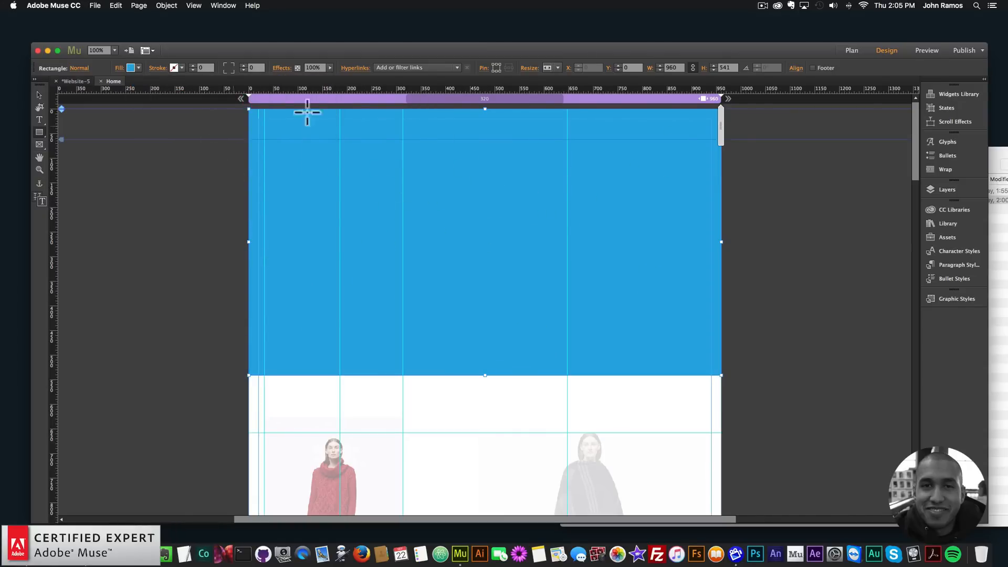
pyautogui.moveTo(487, 243)
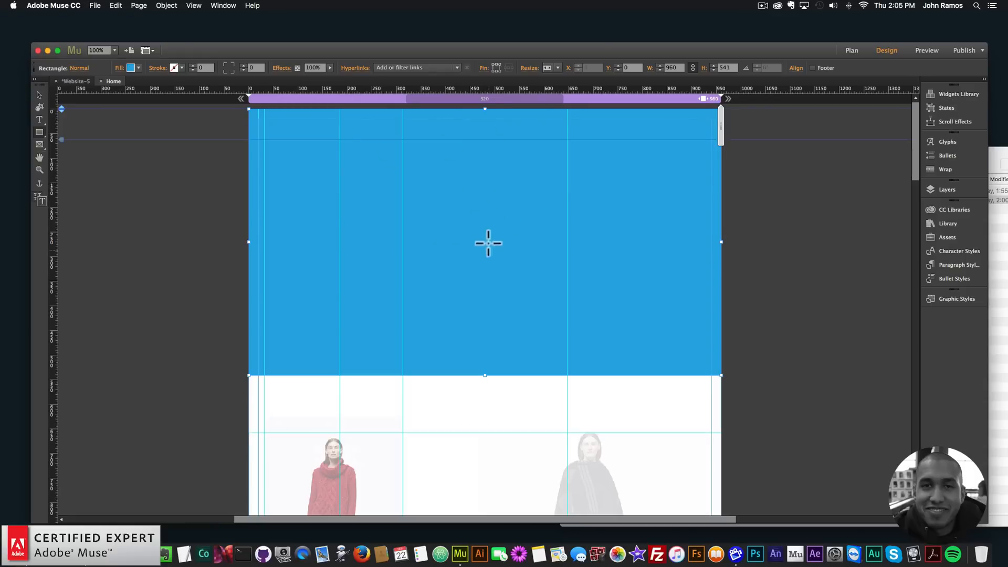
pyautogui.moveTo(429, 114)
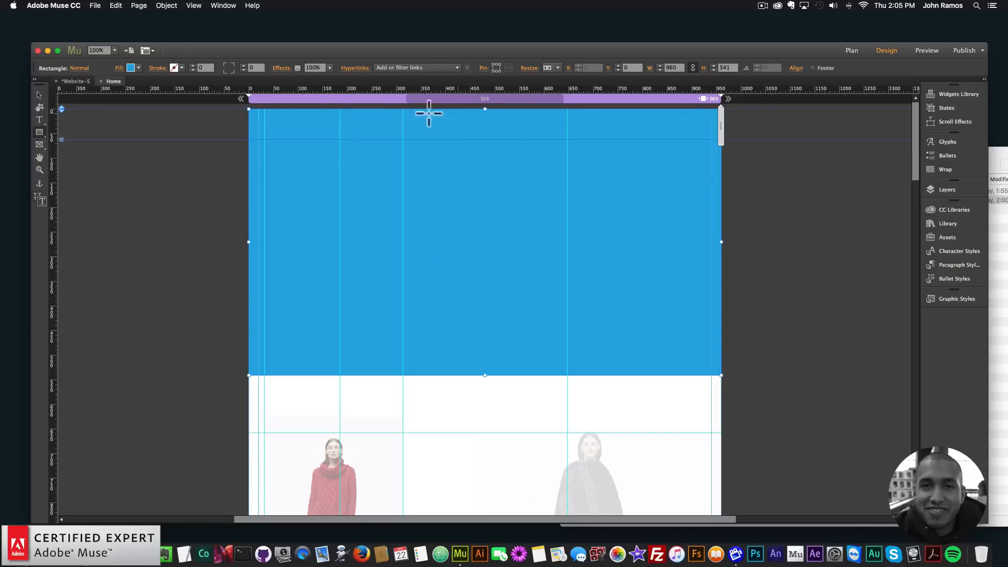
pyautogui.moveTo(107, 115)
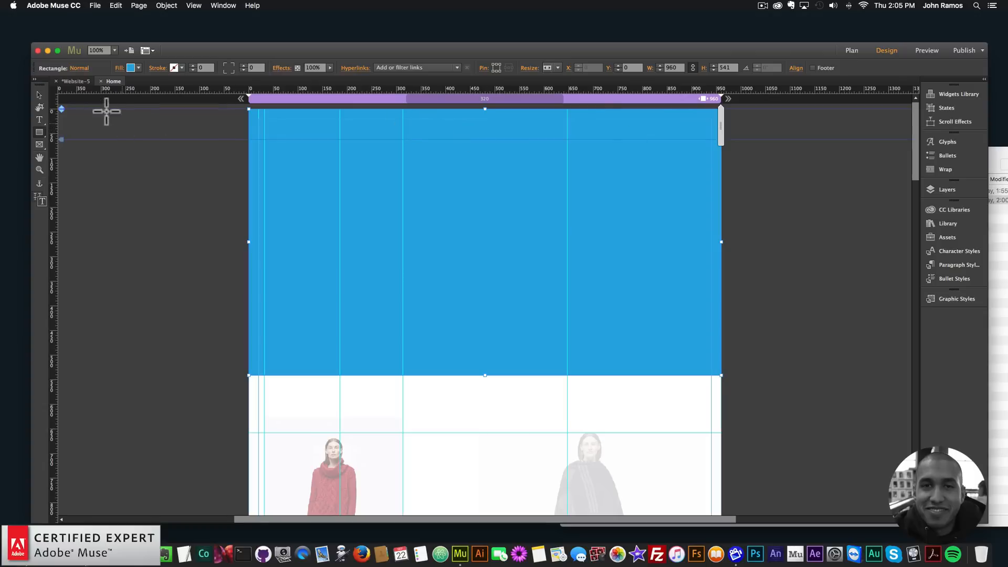
pyautogui.click(131, 67)
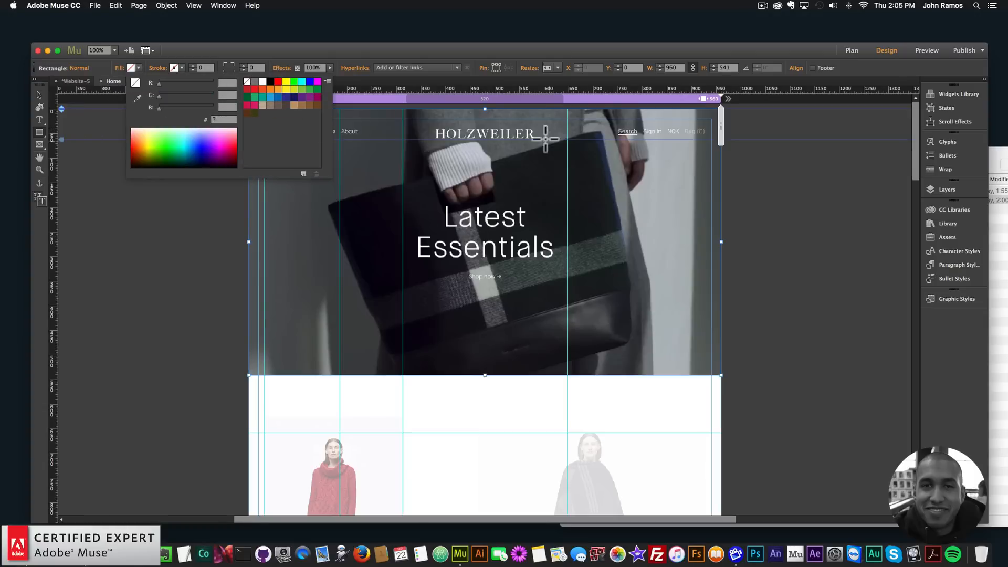
pyautogui.click(286, 183)
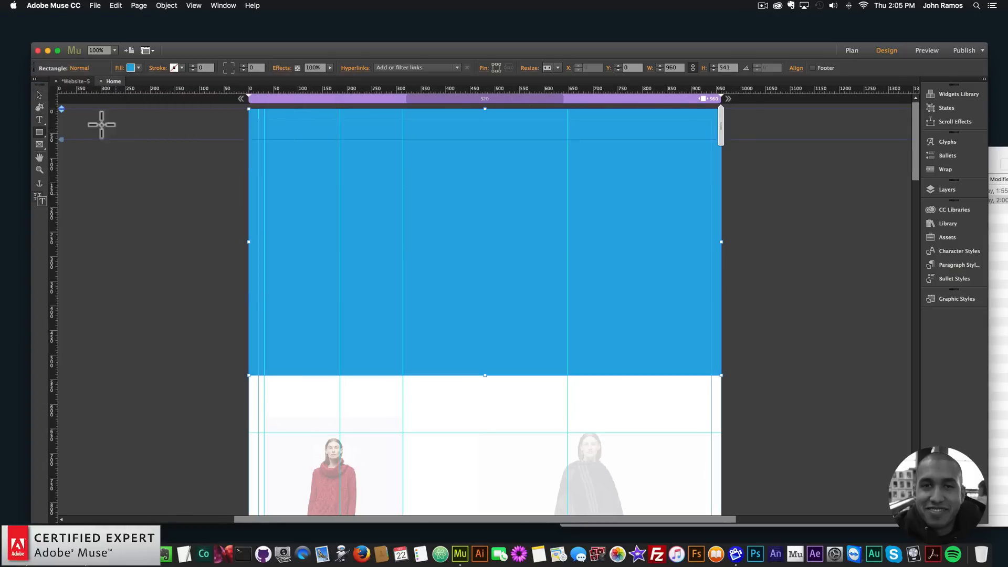
pyautogui.click(95, 5)
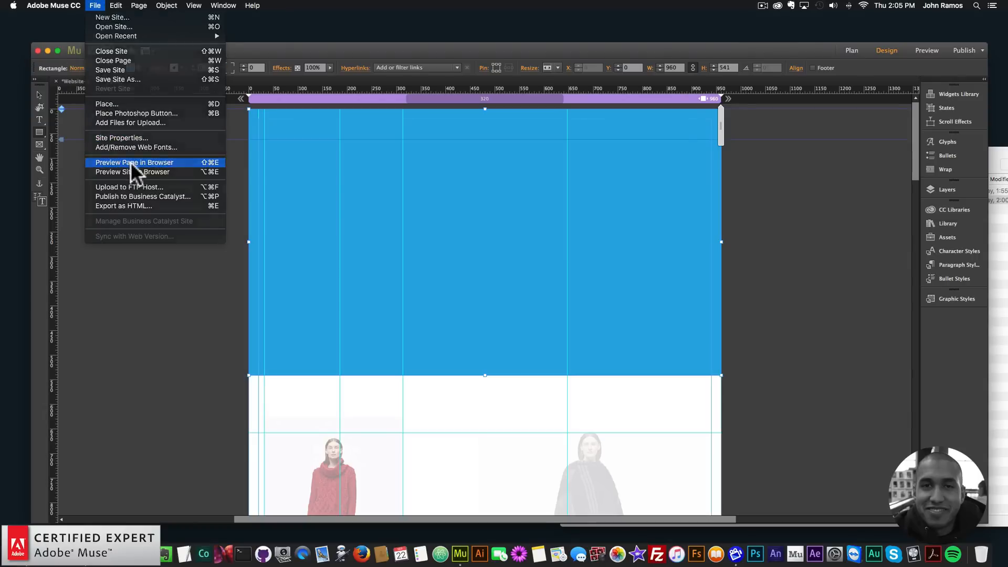
pyautogui.click(134, 161)
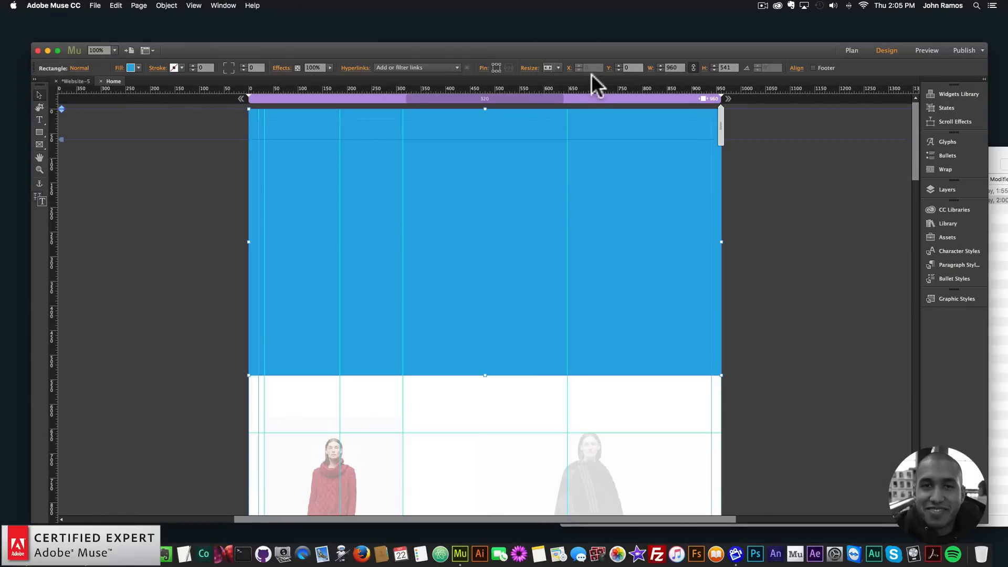
pyautogui.click(559, 67)
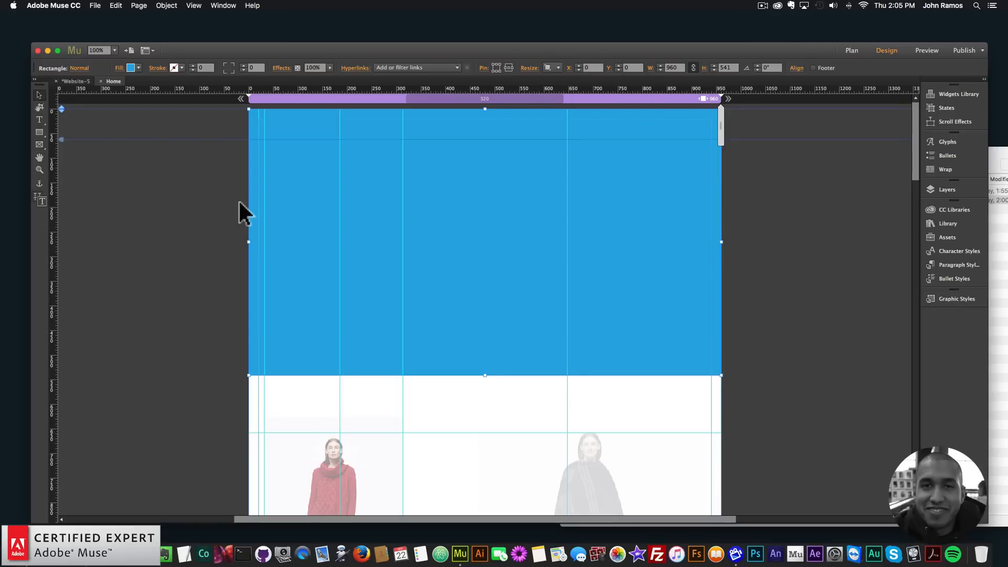
pyautogui.click(96, 6)
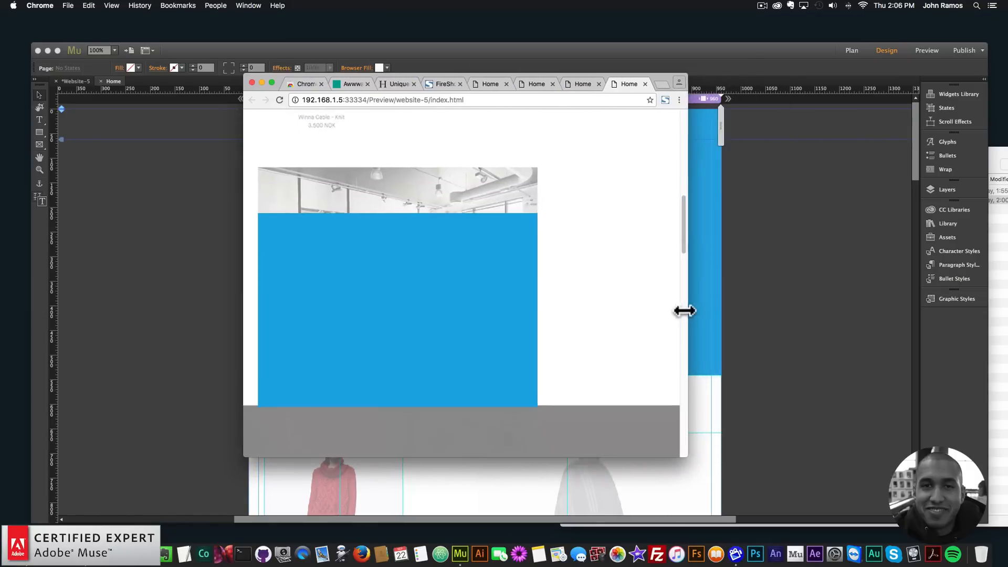
pyautogui.moveTo(685, 311); pyautogui.dragTo(765, 305)
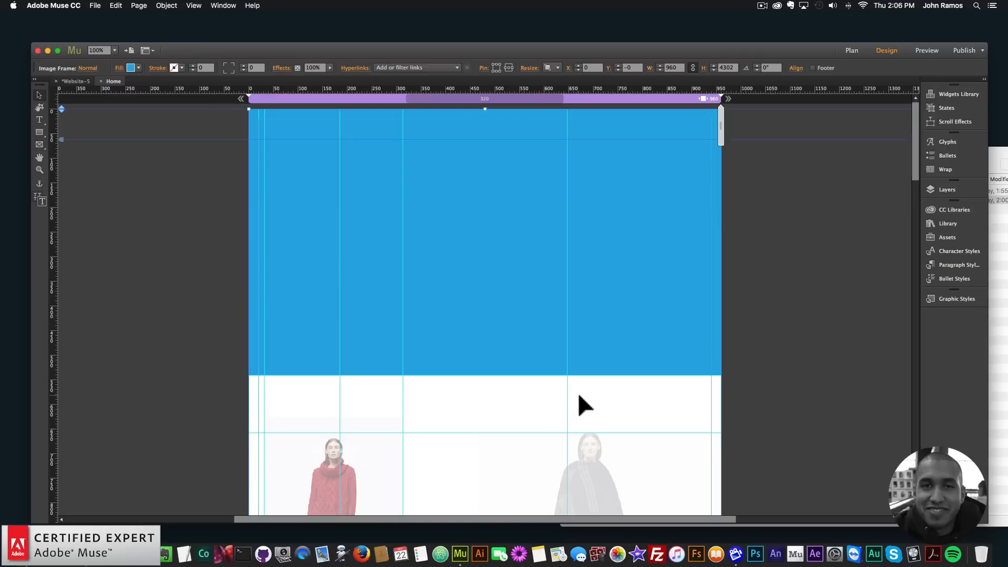
# Step: Set the blue hero rectangle to fixed-width resizing and preview the Home page in Chrome
pyautogui.scroll(-3)
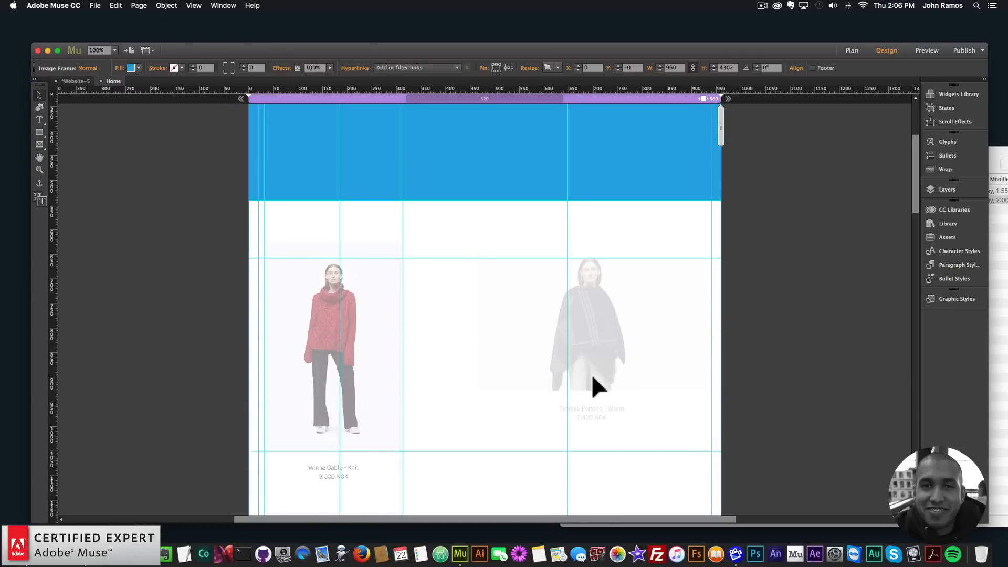
pyautogui.moveTo(692, 330)
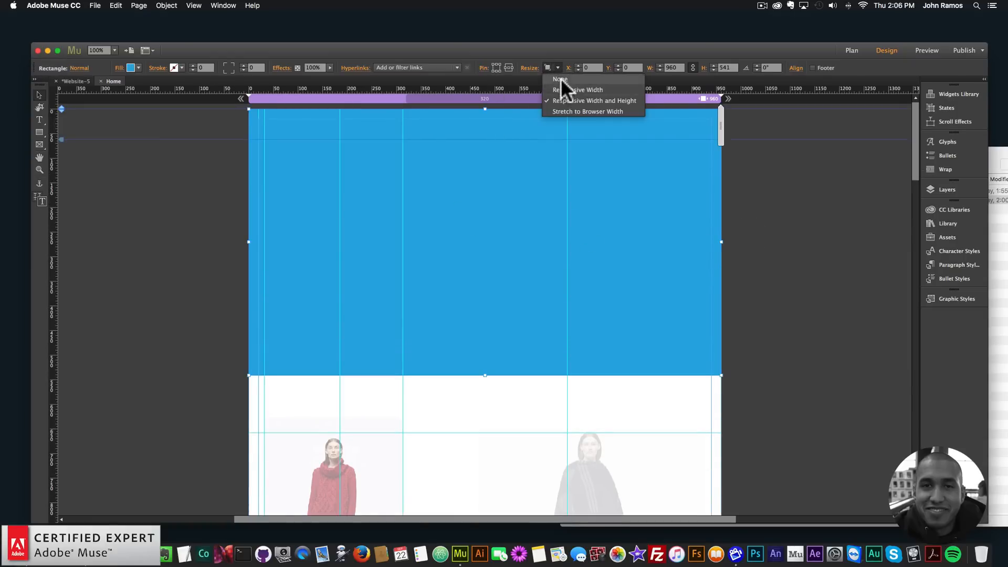
pyautogui.click(96, 5)
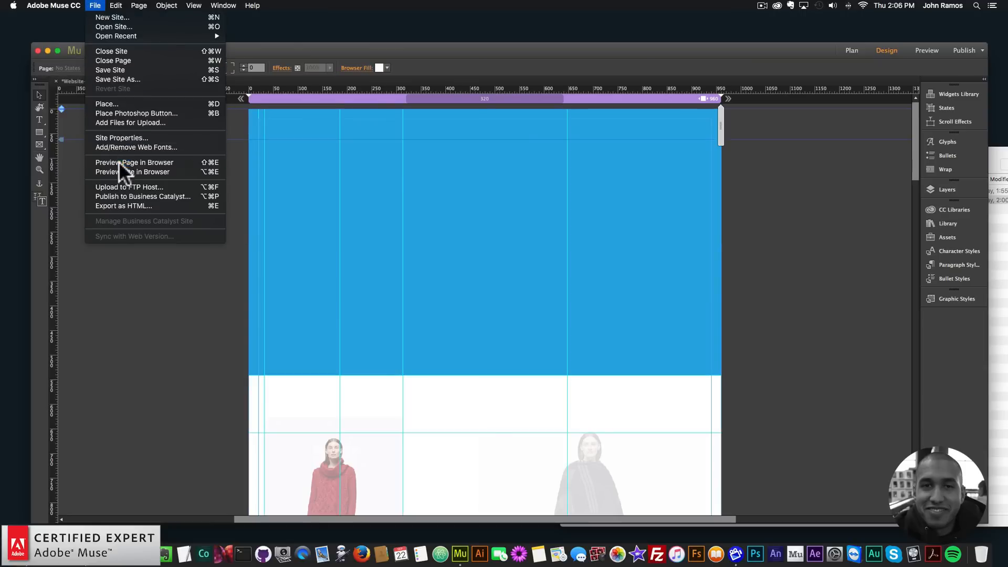
pyautogui.click(134, 162)
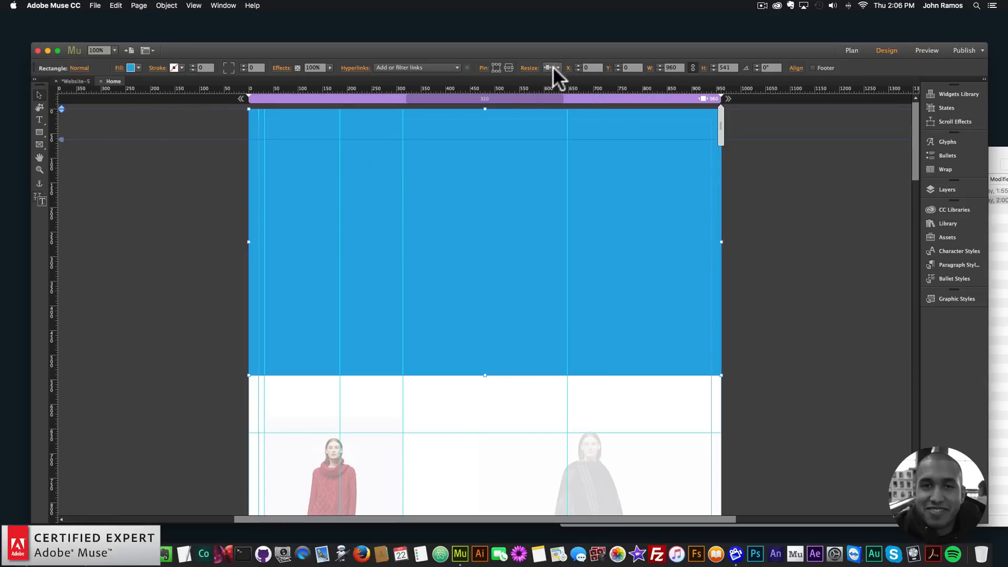
pyautogui.click(95, 5)
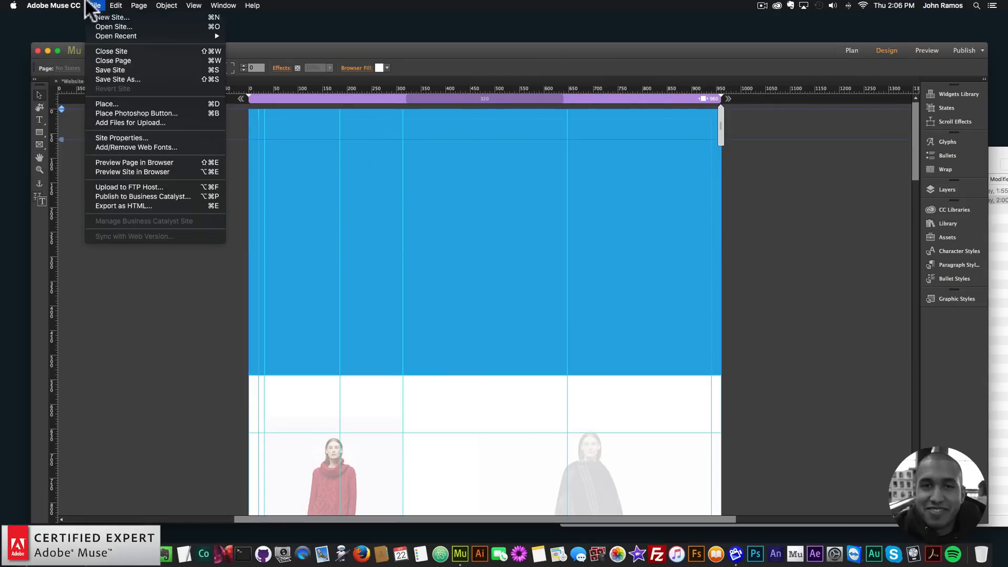
pyautogui.click(133, 162)
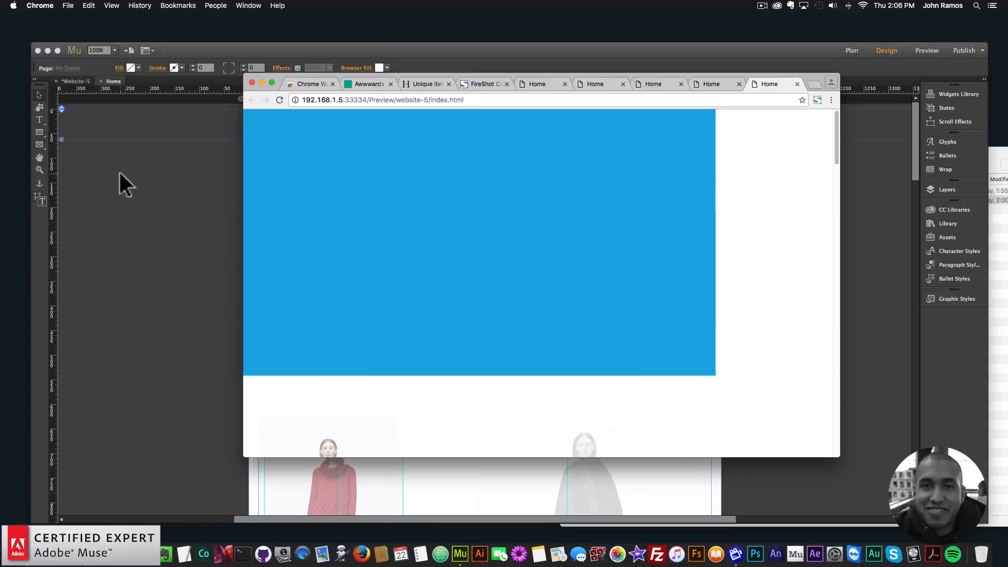
# Step: Scroll the Chrome preview past the product photos to the lower blue rectangle, then show the FireShot capture
pyautogui.scroll(-3)
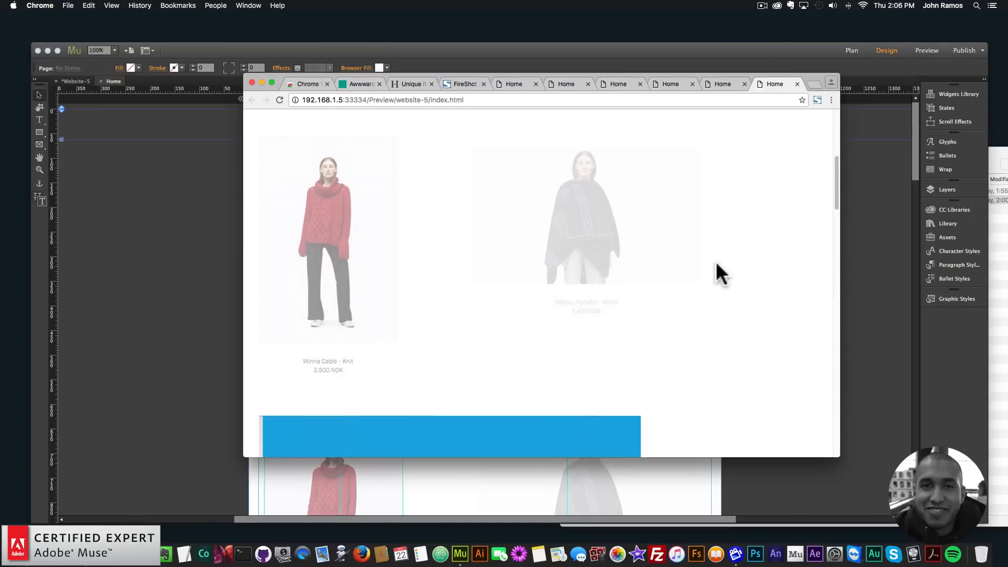
pyautogui.scroll(-3)
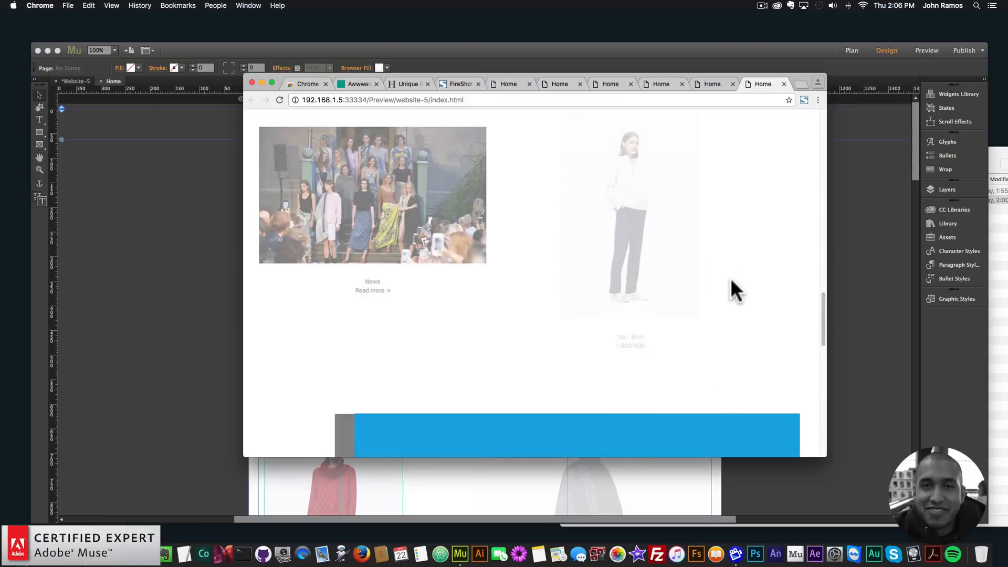
pyautogui.scroll(-3)
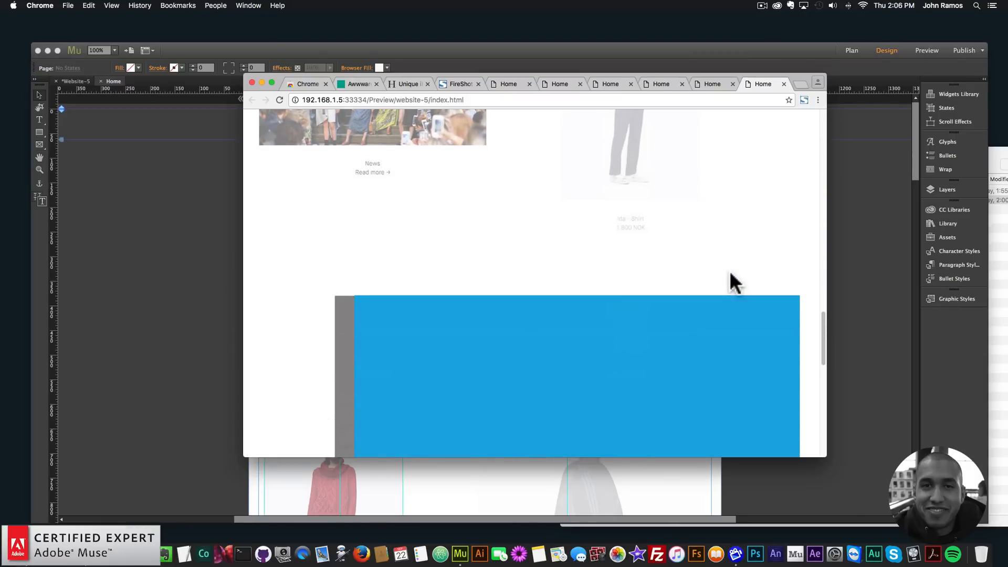
pyautogui.scroll(3)
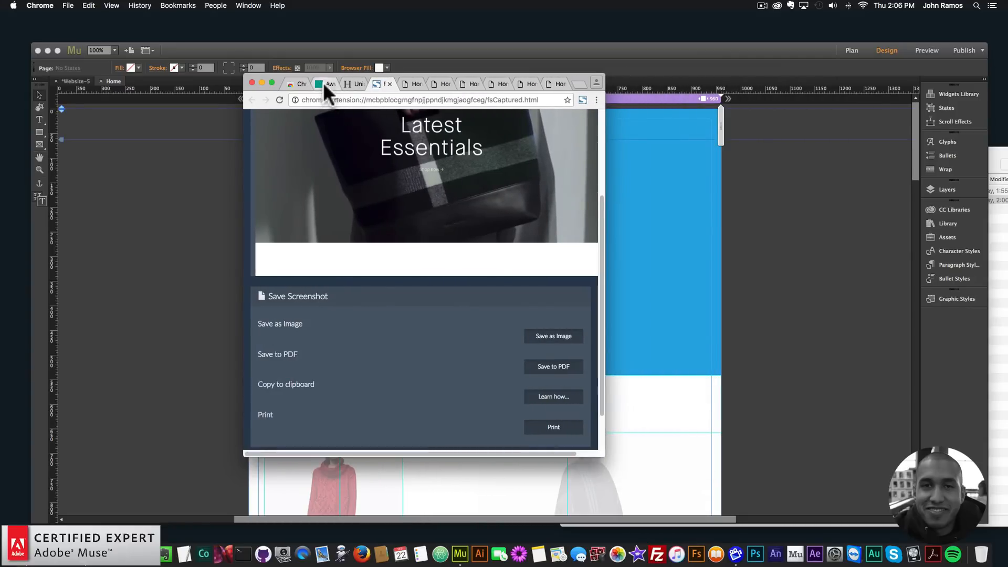
# Step: Inspect the Latest Essentials heading on holzweiler.no and widen the window past the 750px breakpoint to about 770px
pyautogui.click(331, 84)
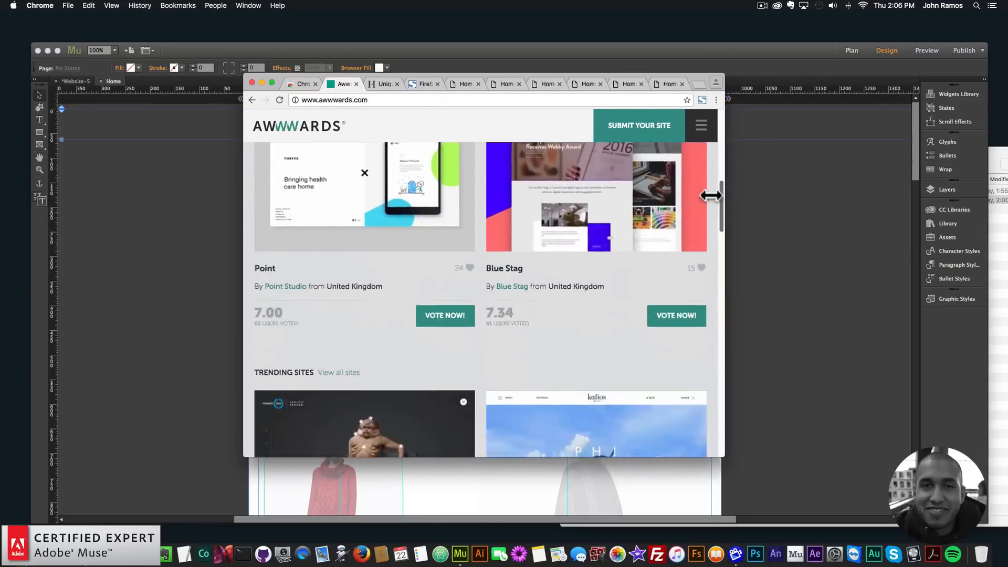
pyautogui.click(373, 84)
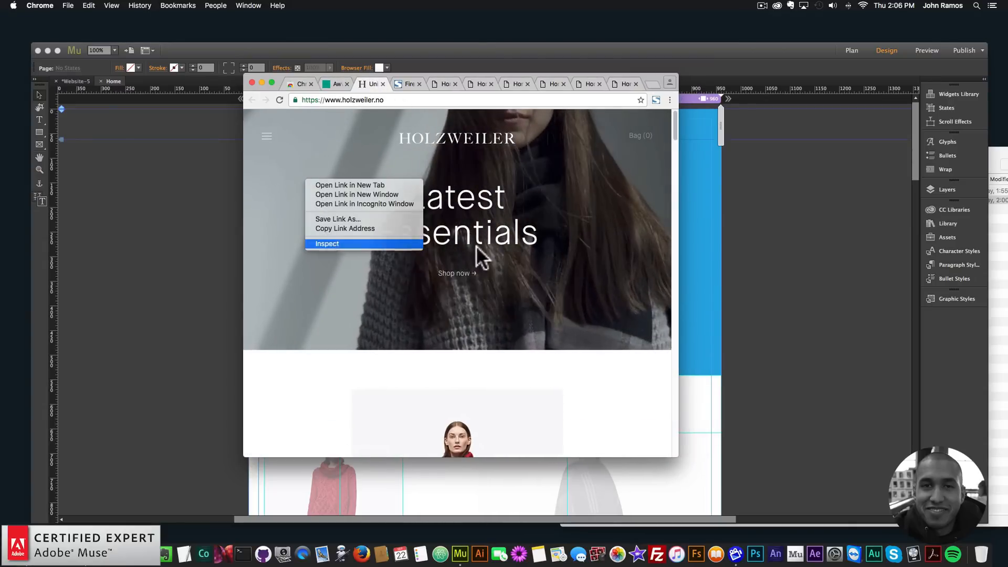
pyautogui.click(327, 244)
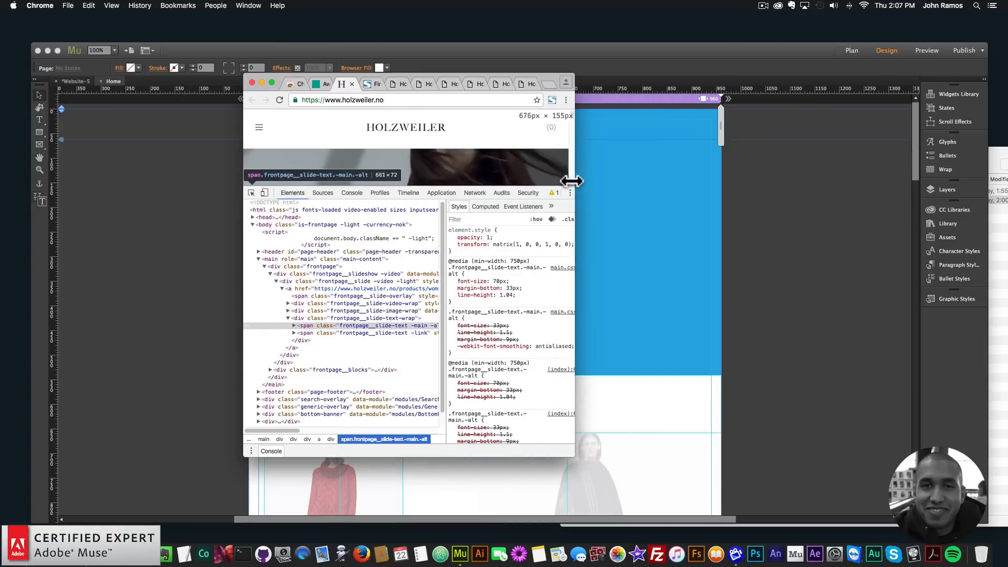
pyautogui.moveTo(571, 182); pyautogui.dragTo(608, 179)
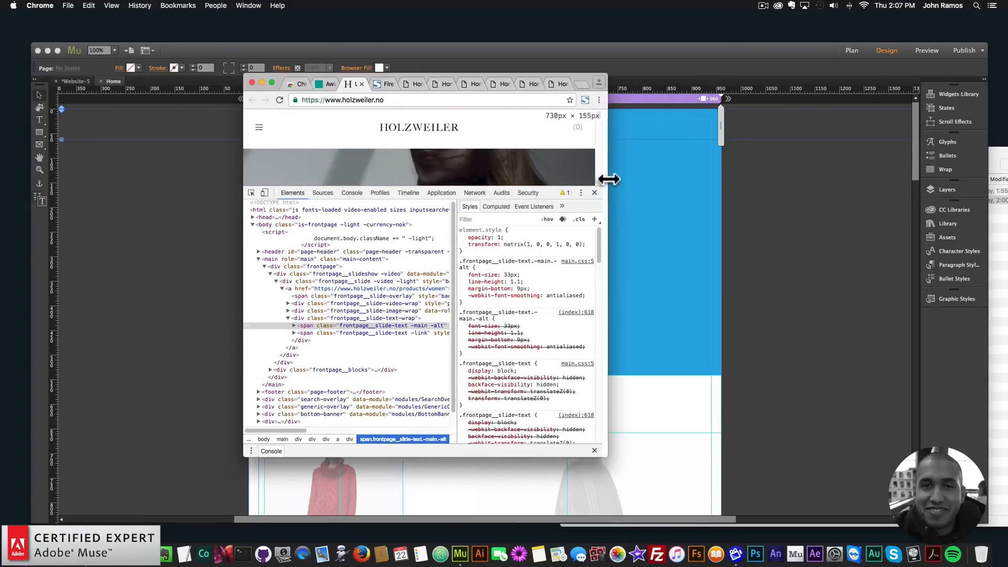
pyautogui.moveTo(608, 179); pyautogui.dragTo(632, 179)
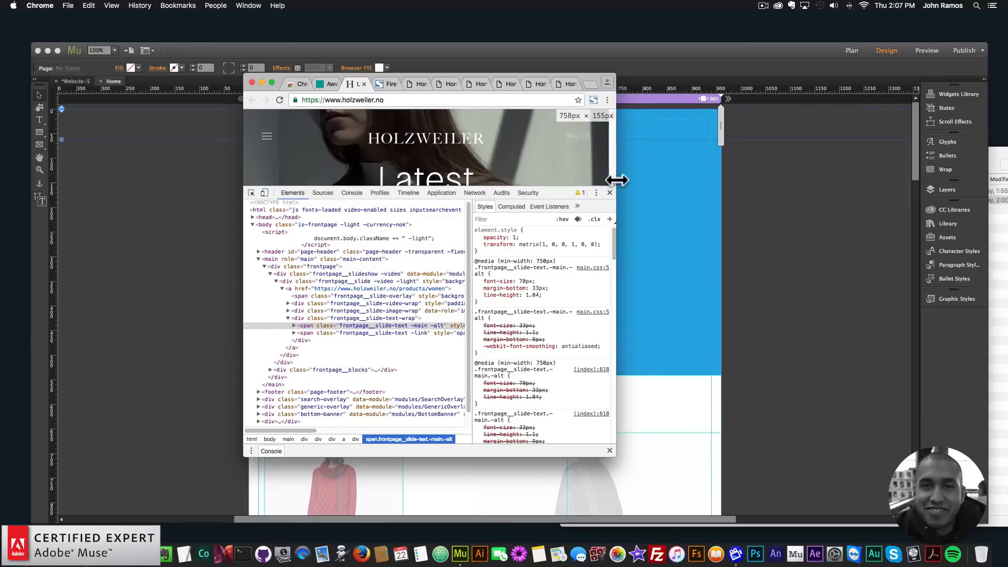
pyautogui.moveTo(616, 180); pyautogui.dragTo(623, 179)
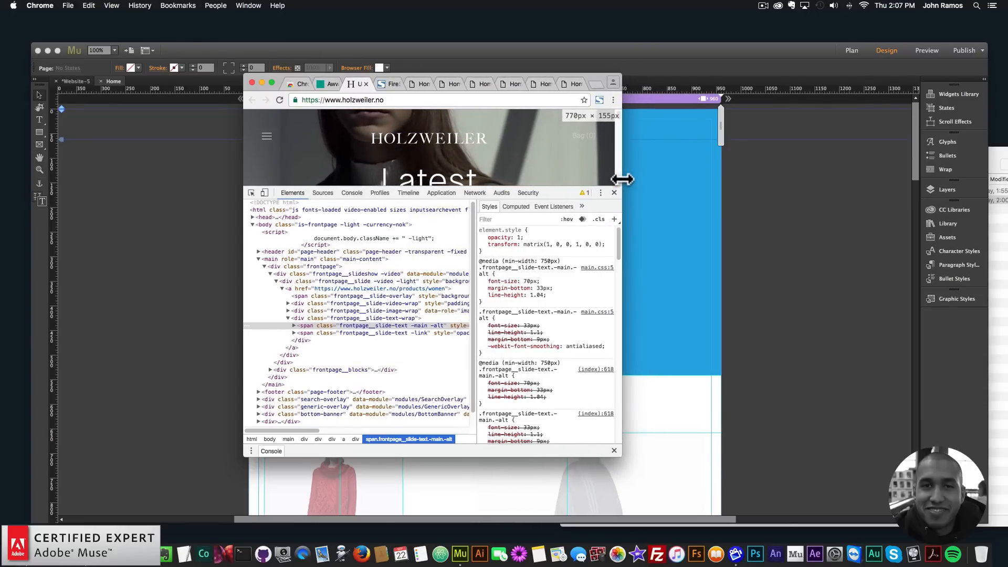
pyautogui.click(614, 193)
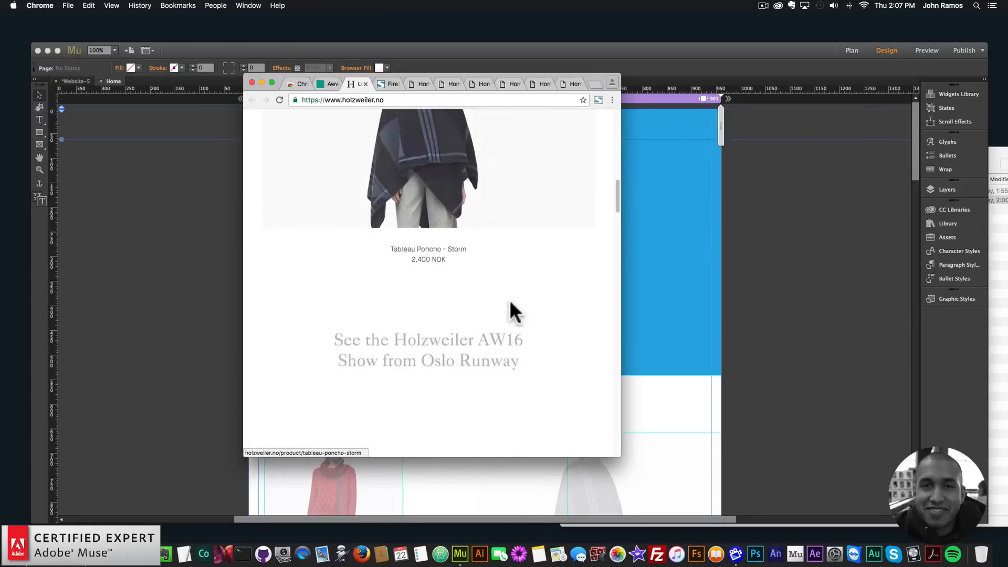
# Step: Widen the live site until its full navigation appears, then return to the Muse layout
pyautogui.scroll(3)
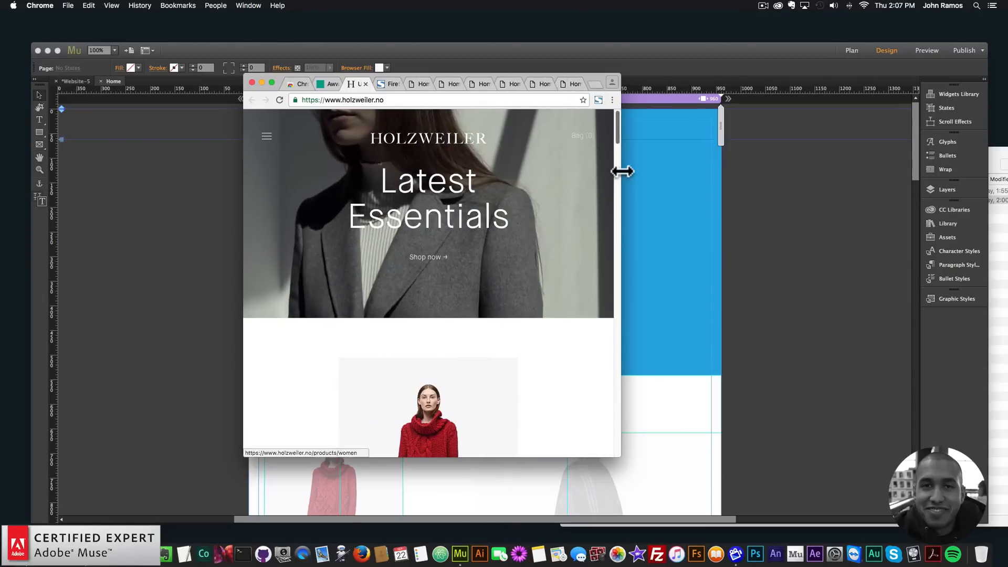
pyautogui.moveTo(623, 171); pyautogui.dragTo(597, 171)
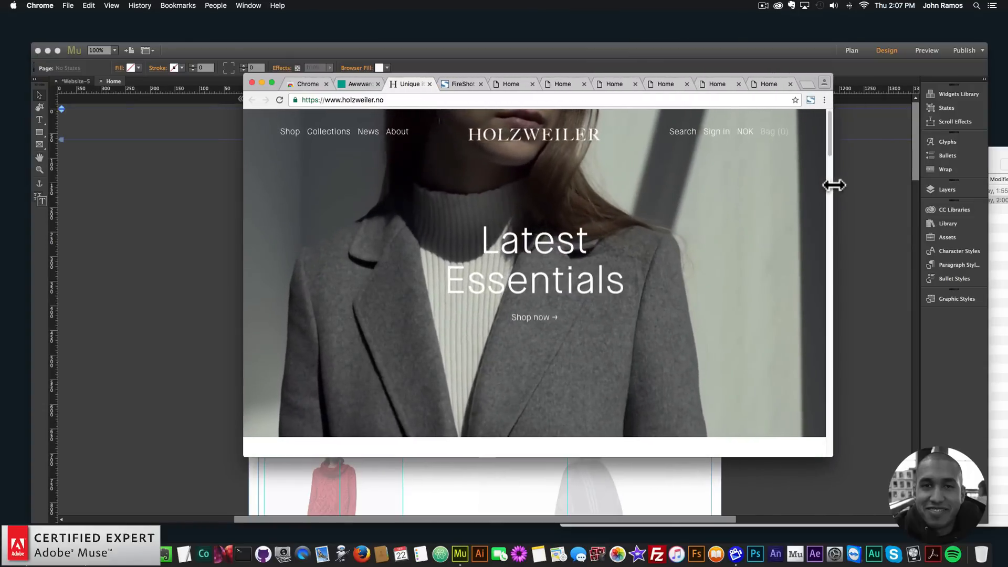
pyautogui.click(464, 84)
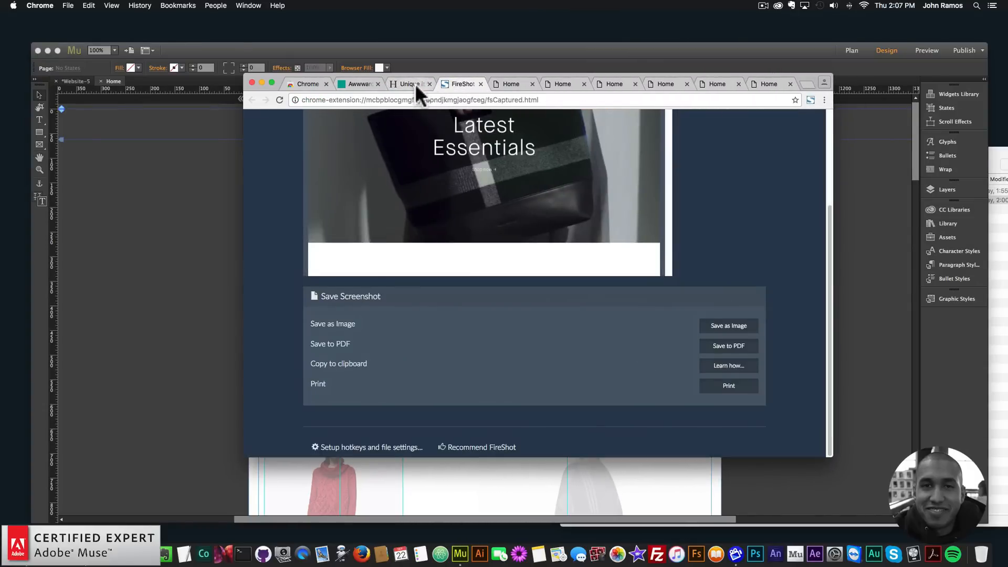
pyautogui.click(409, 85)
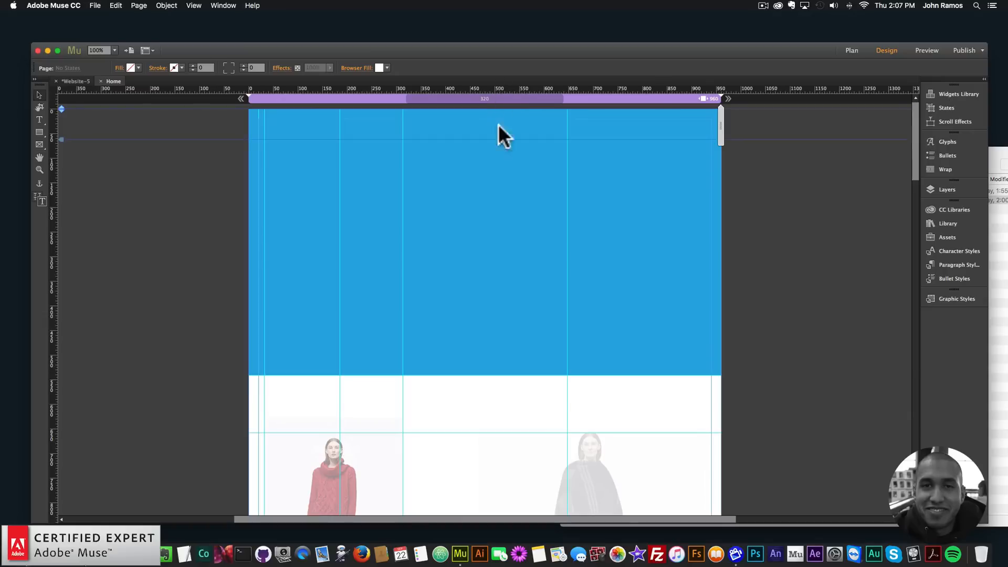
# Step: Scroll the Muse Home design down past the product photos to the blue store-photo rectangle
pyautogui.scroll(-3)
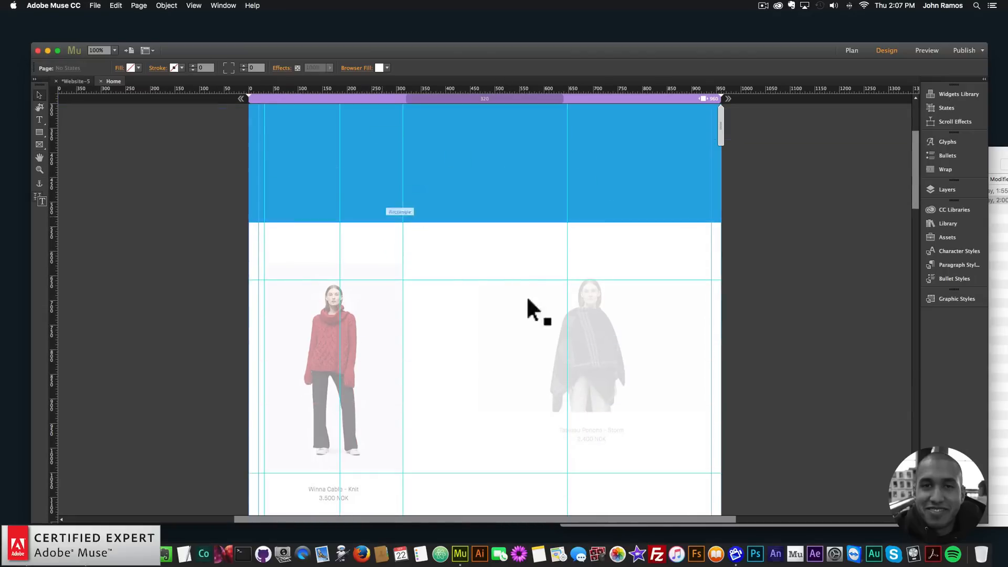
pyautogui.scroll(-3)
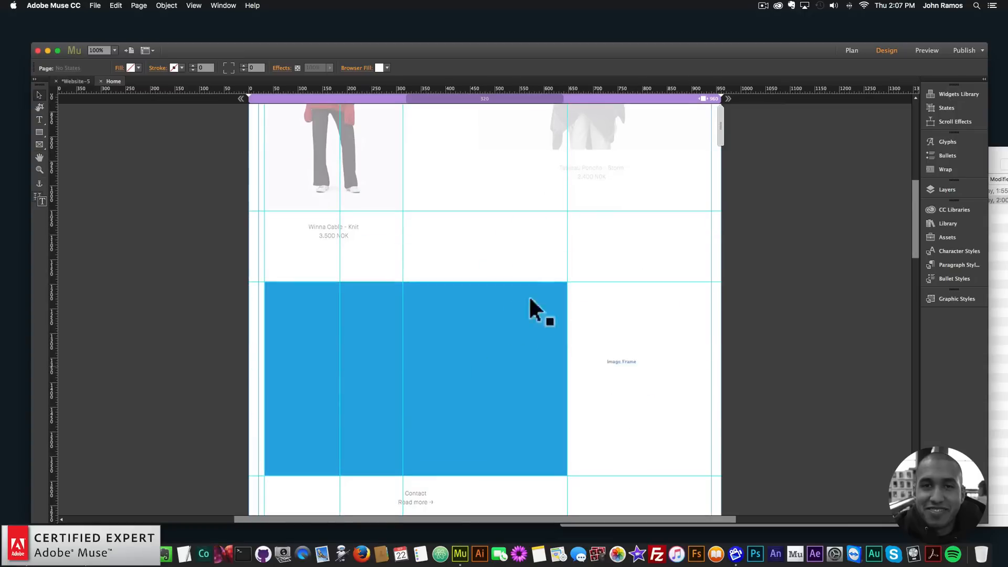
pyautogui.moveTo(496, 353)
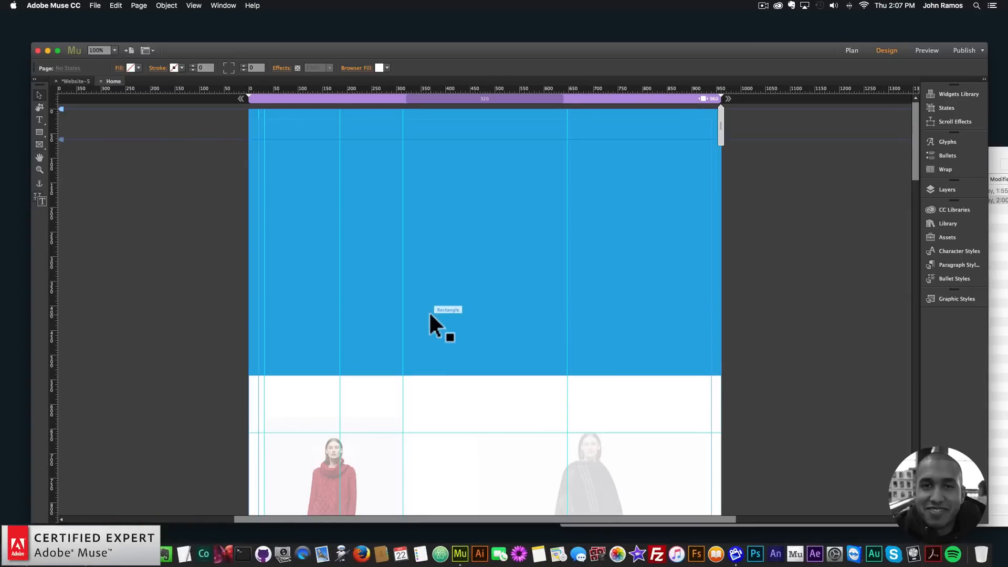
pyautogui.moveTo(435, 328)
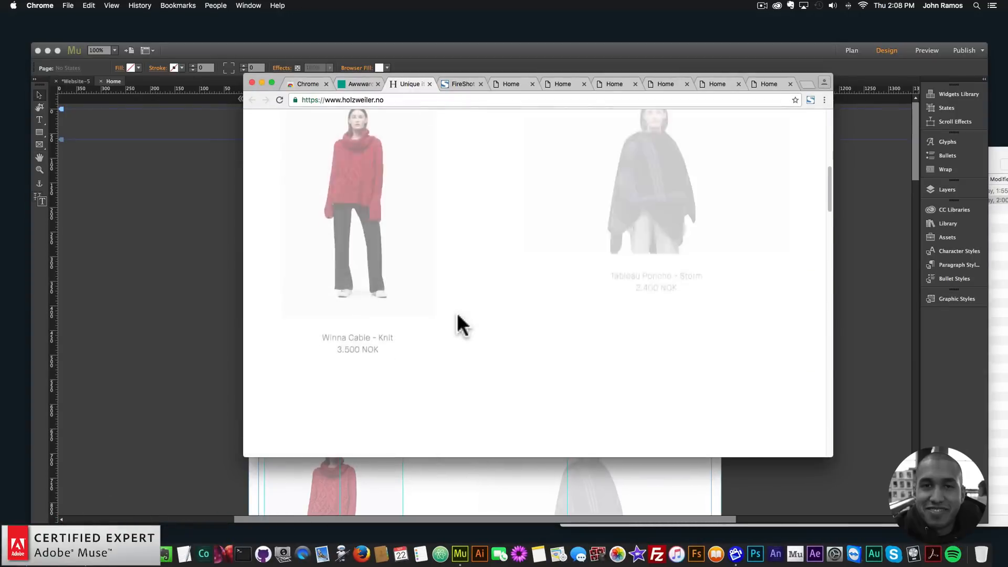
# Step: Scroll holzweiler.no from the product grid through the store, quote, news and Instagram sections
pyautogui.scroll(-3)
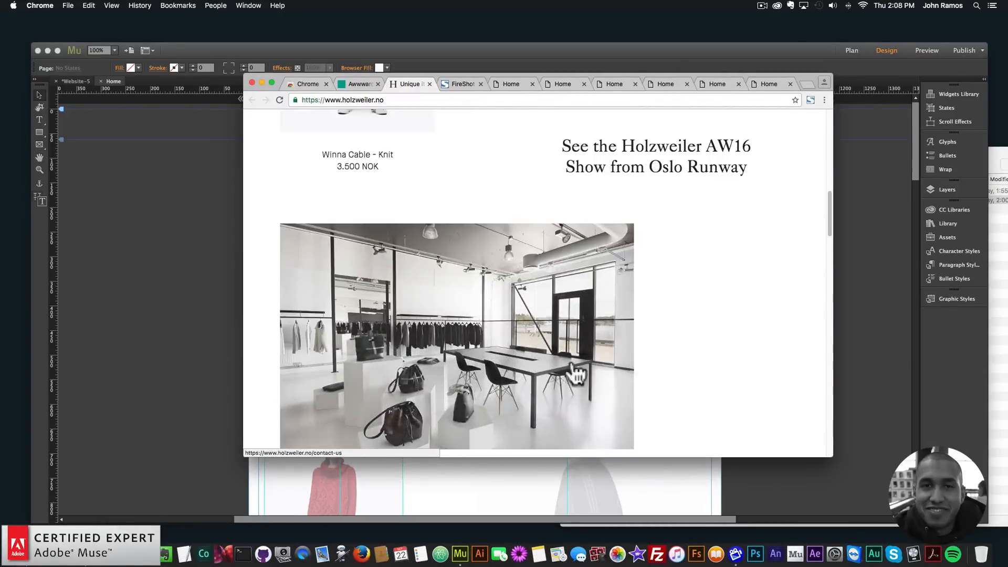
pyautogui.scroll(-3)
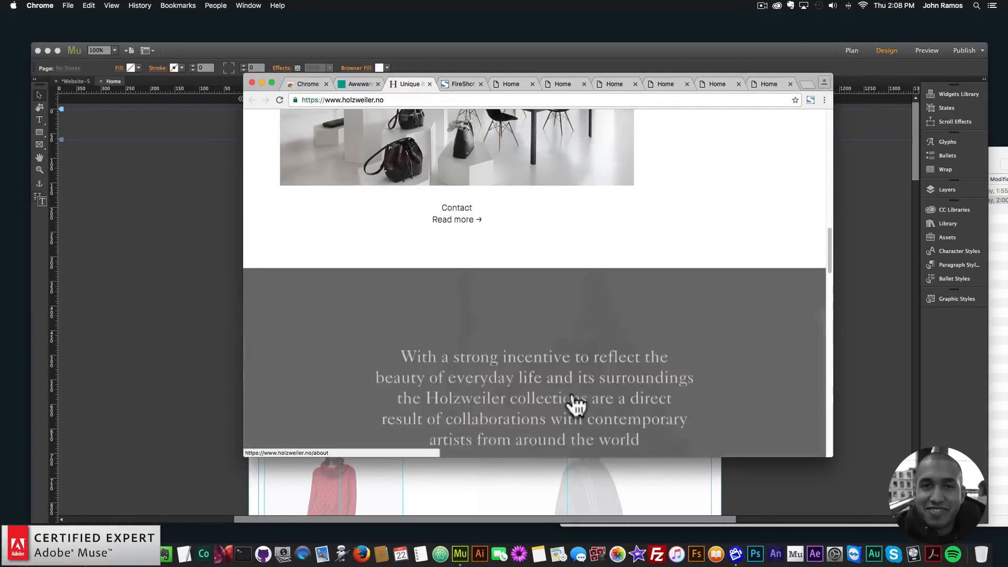
pyautogui.scroll(-3)
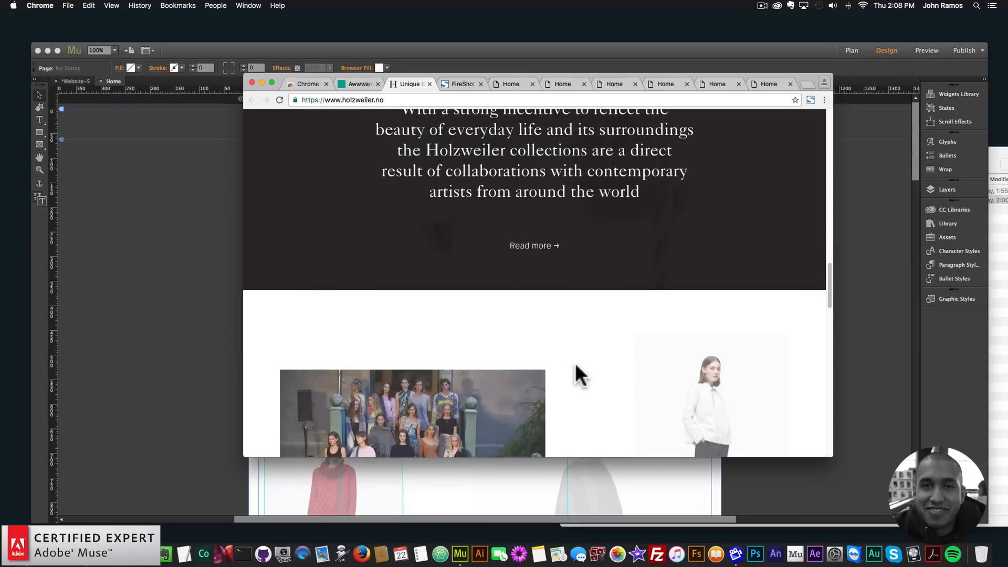
pyautogui.scroll(-3)
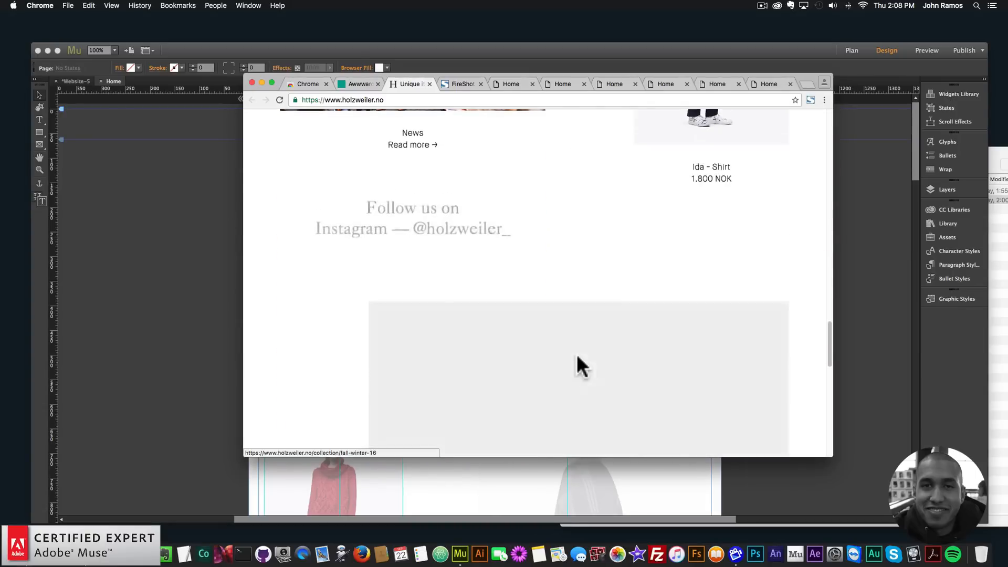
pyautogui.scroll(-3)
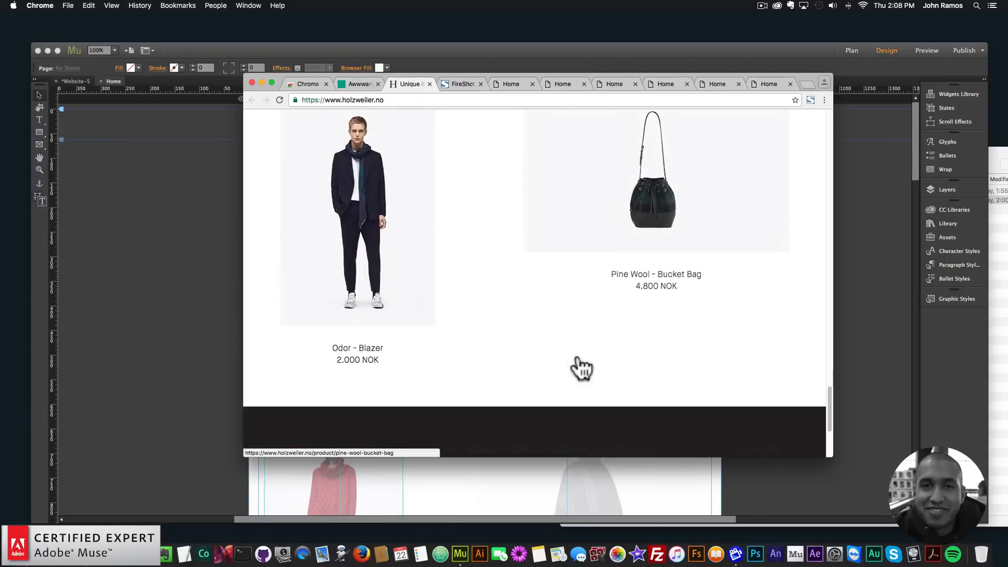
pyautogui.scroll(3)
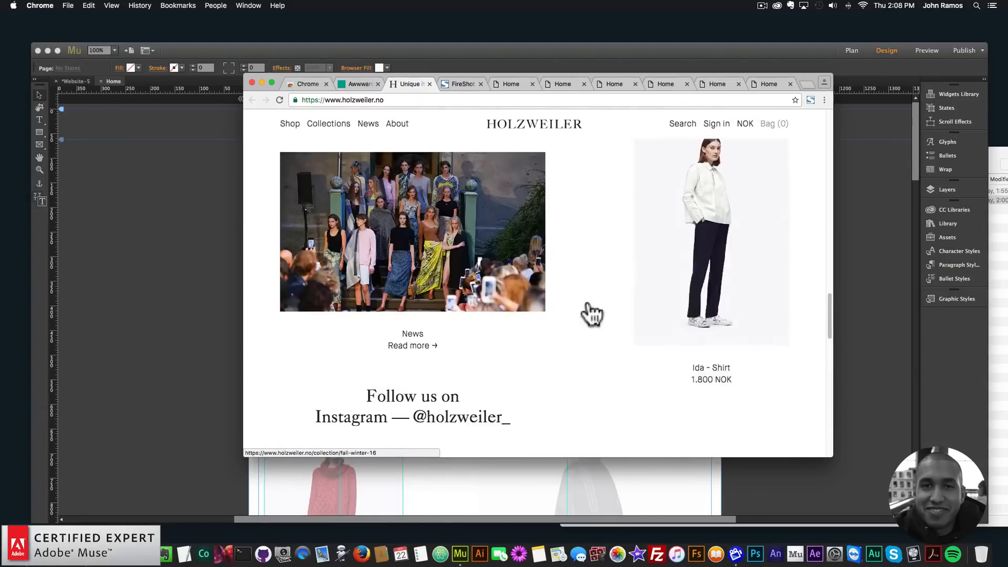
pyautogui.scroll(-3)
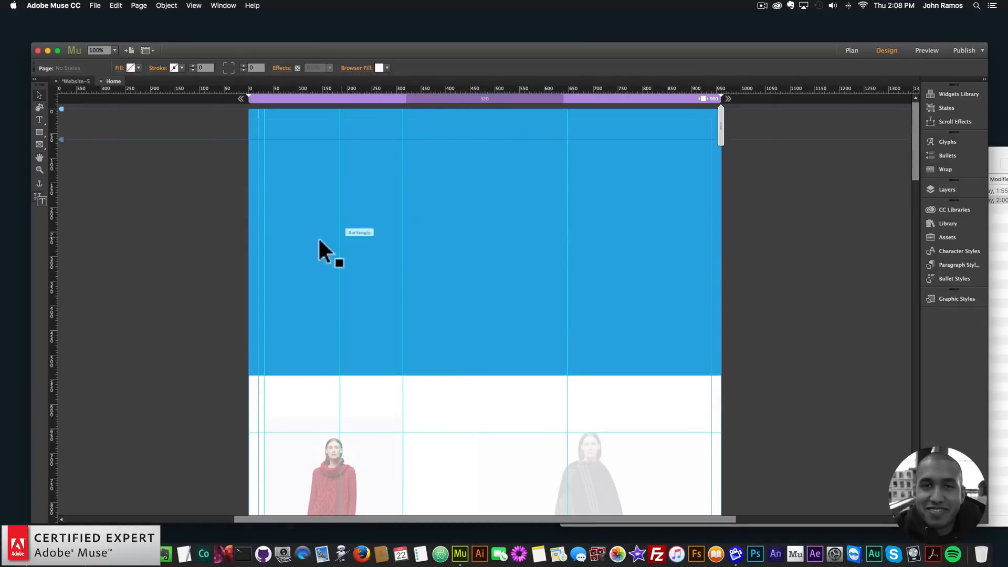
pyautogui.moveTo(659, 253)
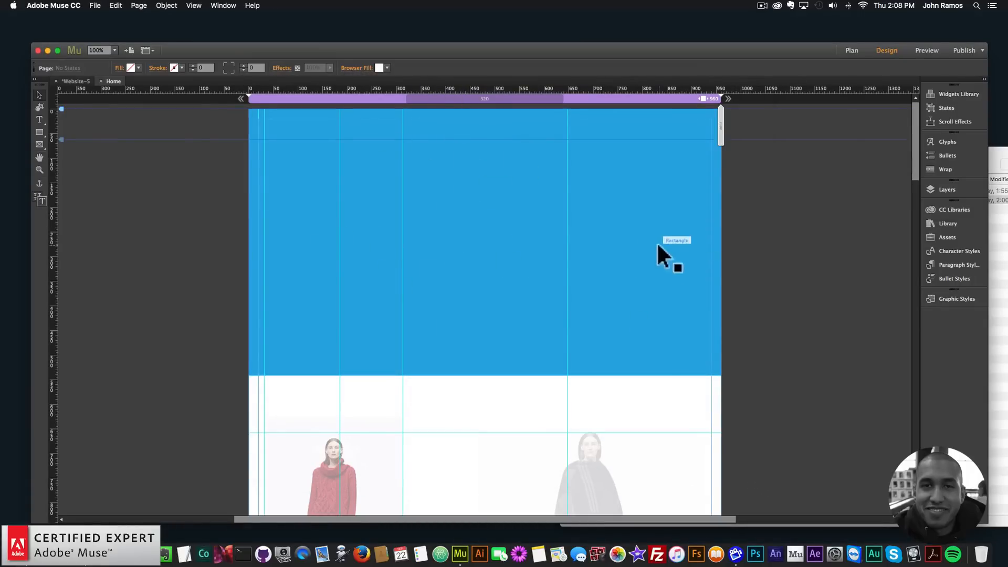
pyautogui.scroll(-3)
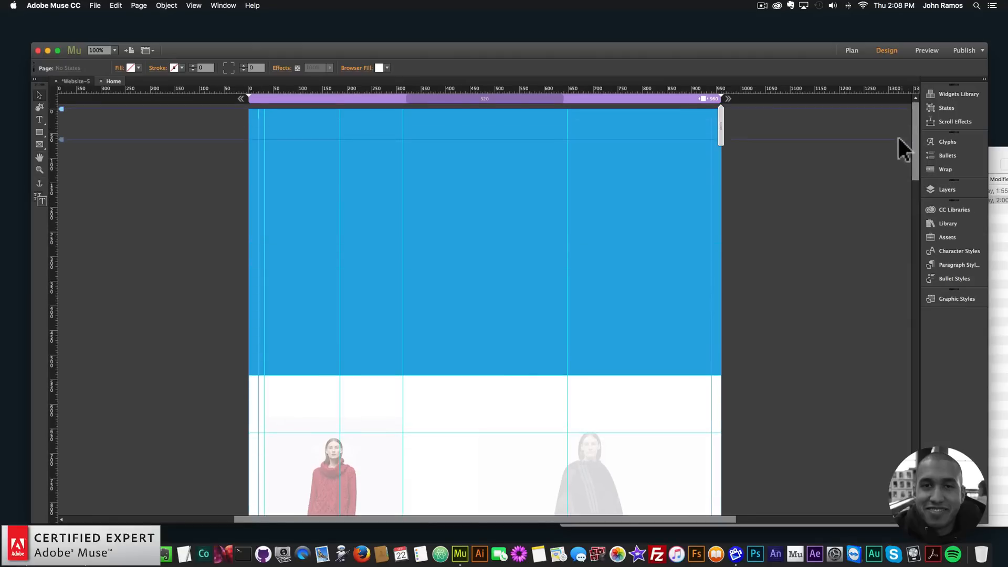
pyautogui.moveTo(719, 216)
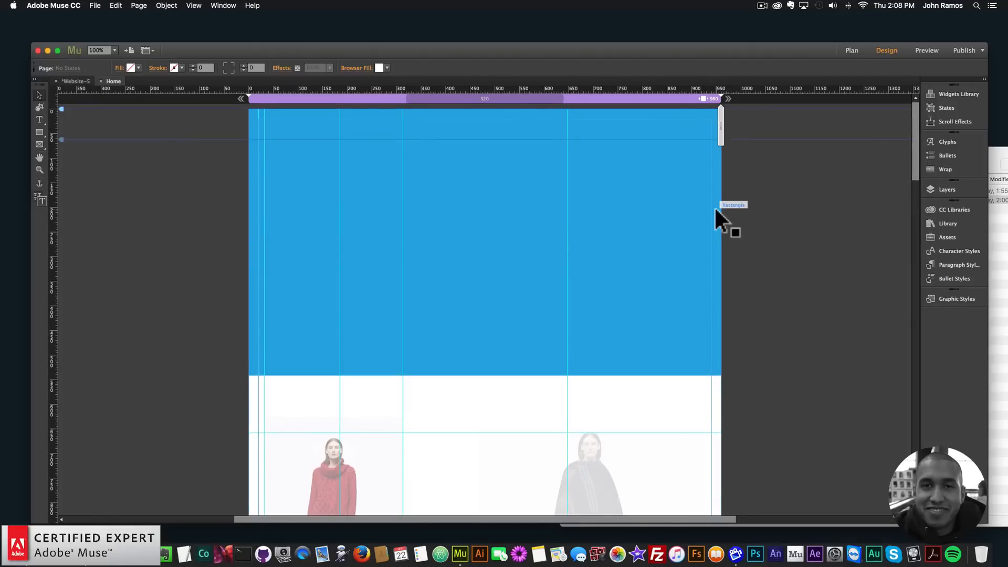